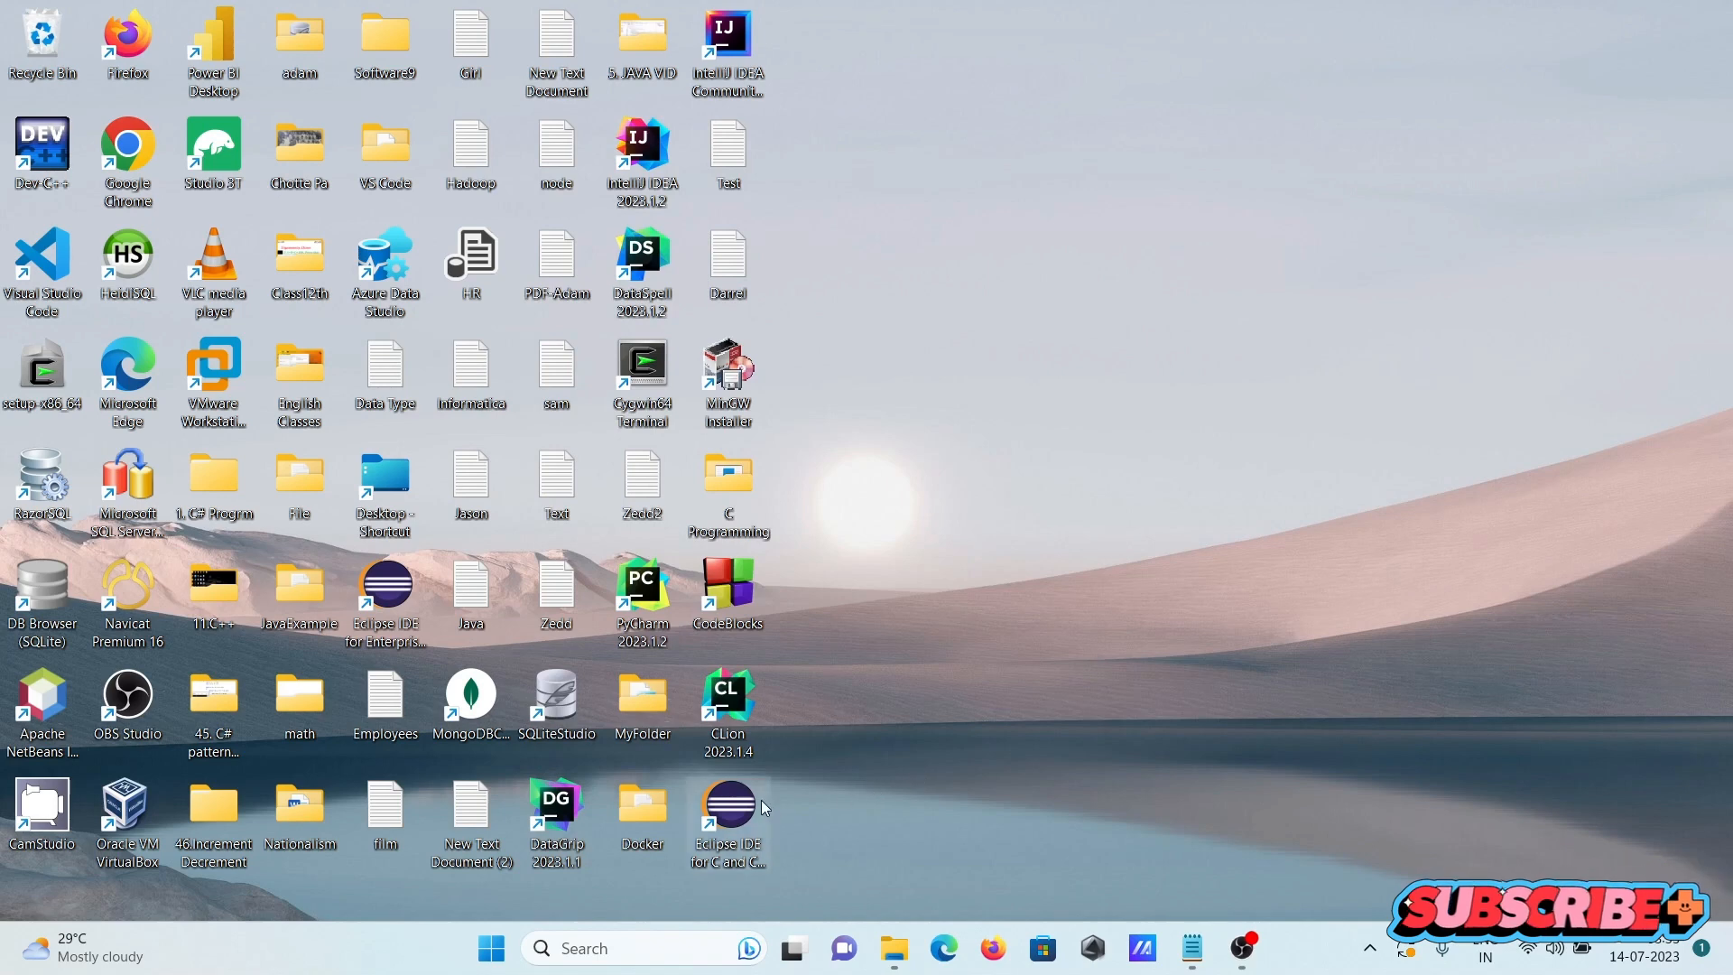
pyautogui.moveTo(729, 807)
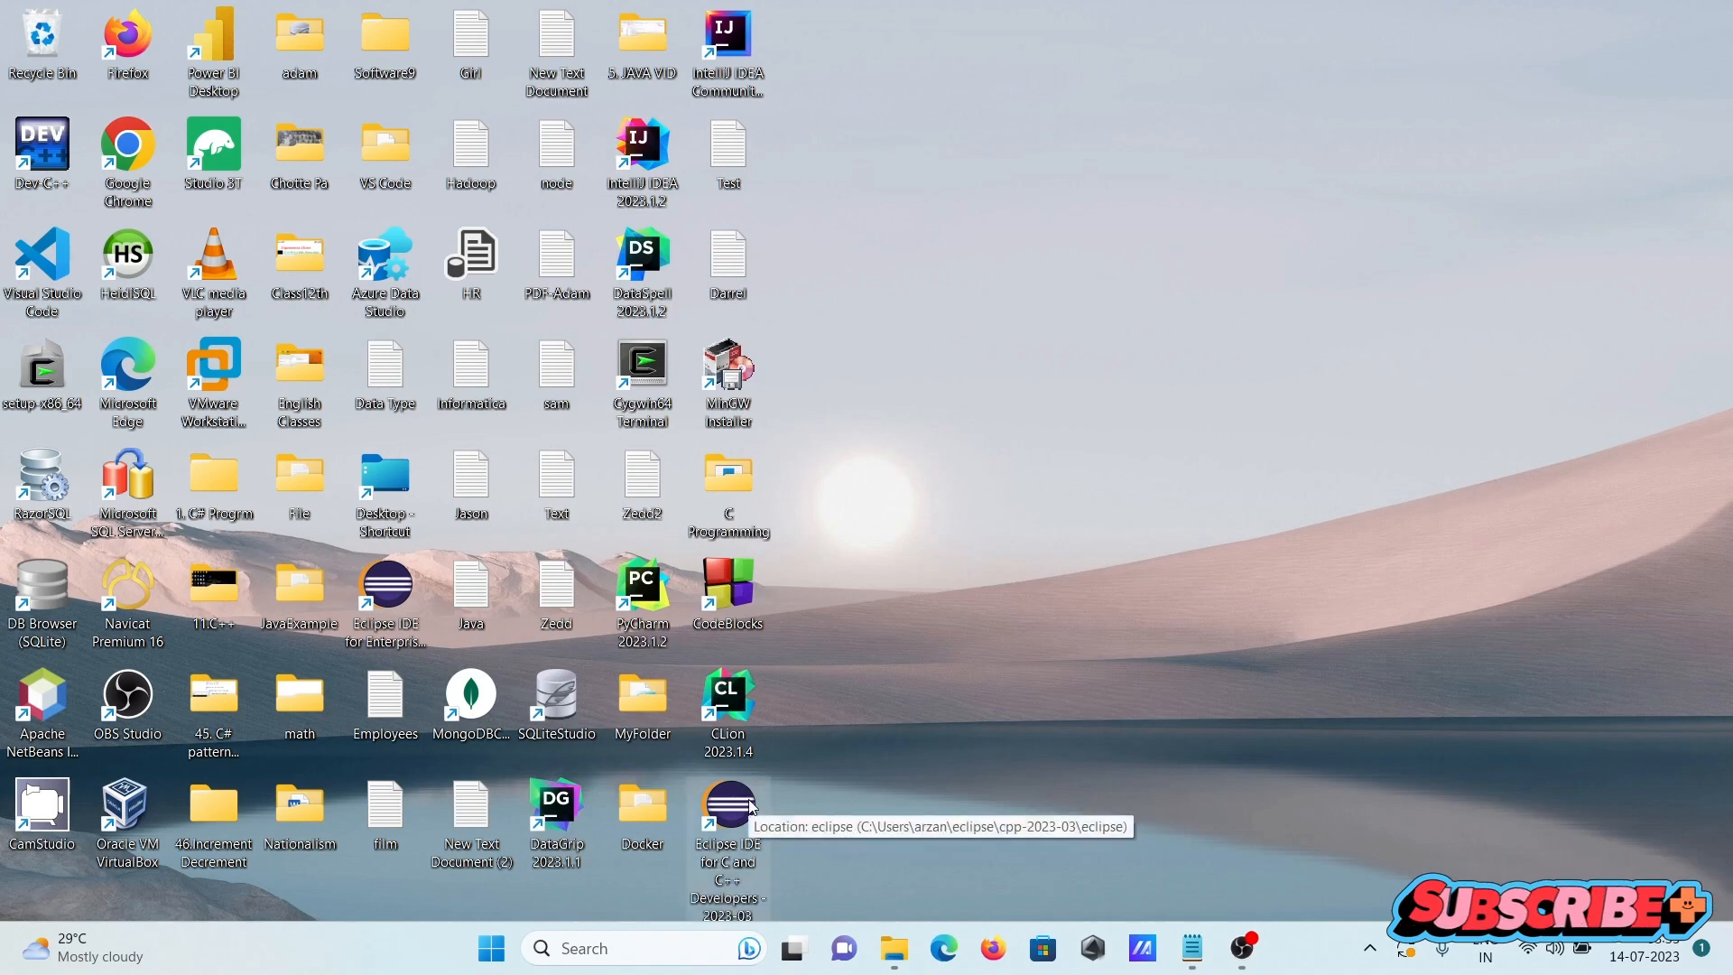
pyautogui.moveTo(730, 807)
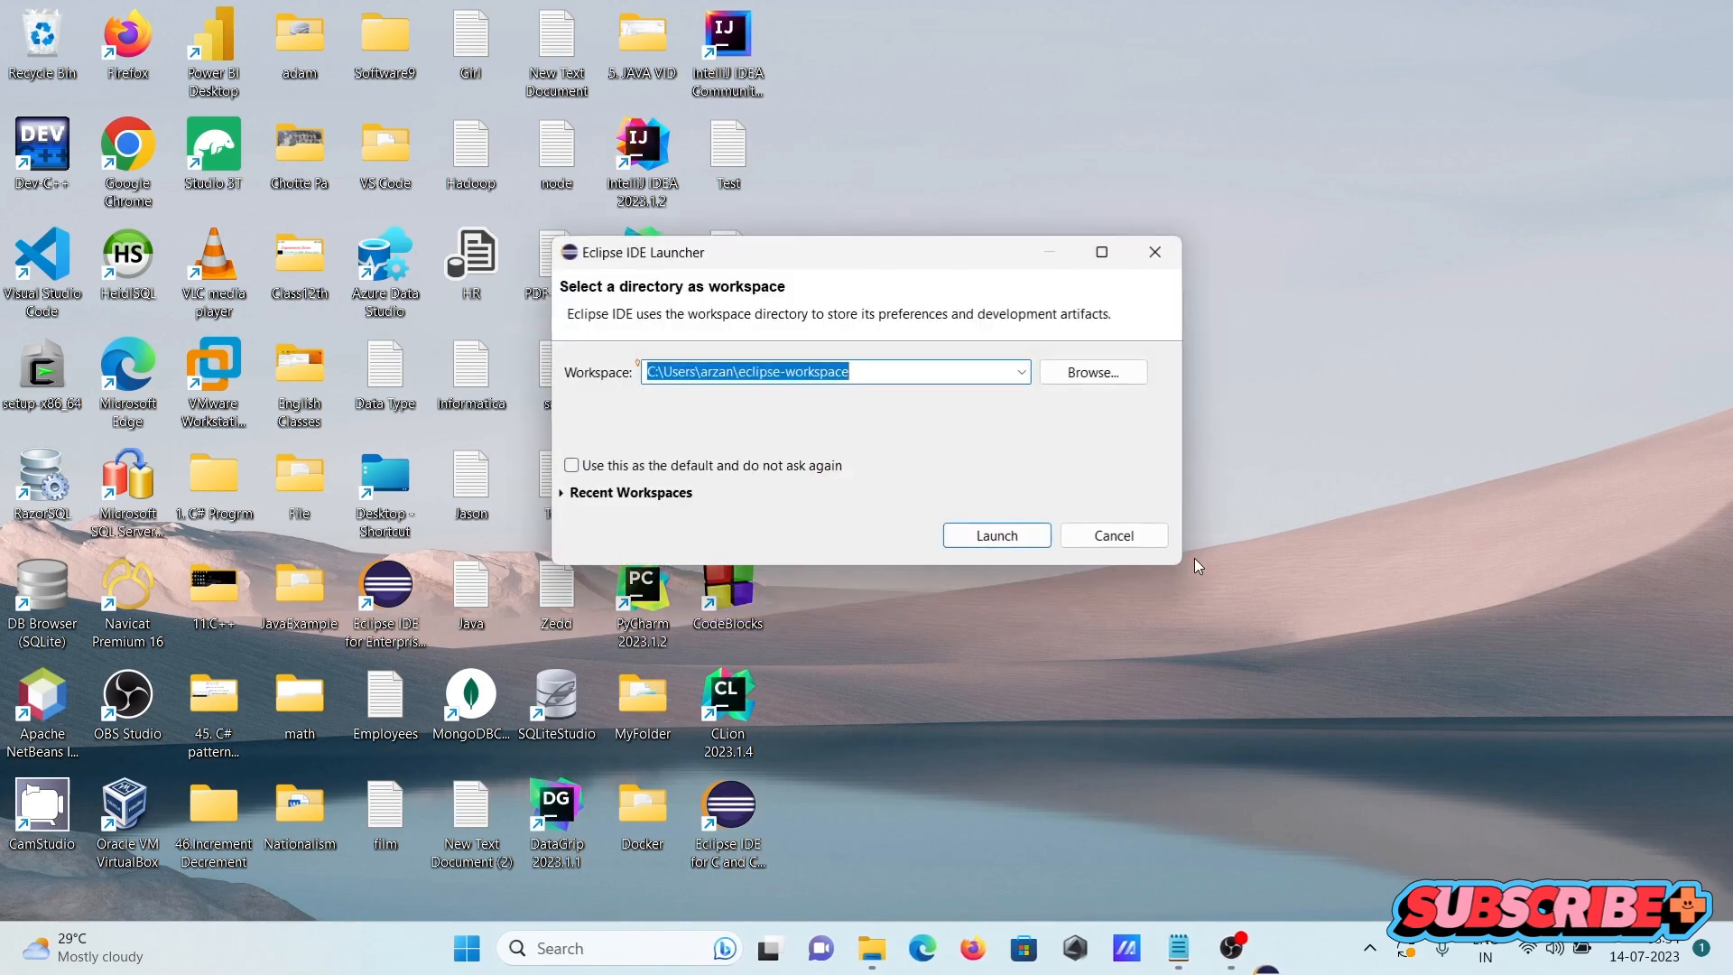
# Launch Eclipse IDE for C/C++ on the default eclipse-workspace
pyautogui.click(994, 535)
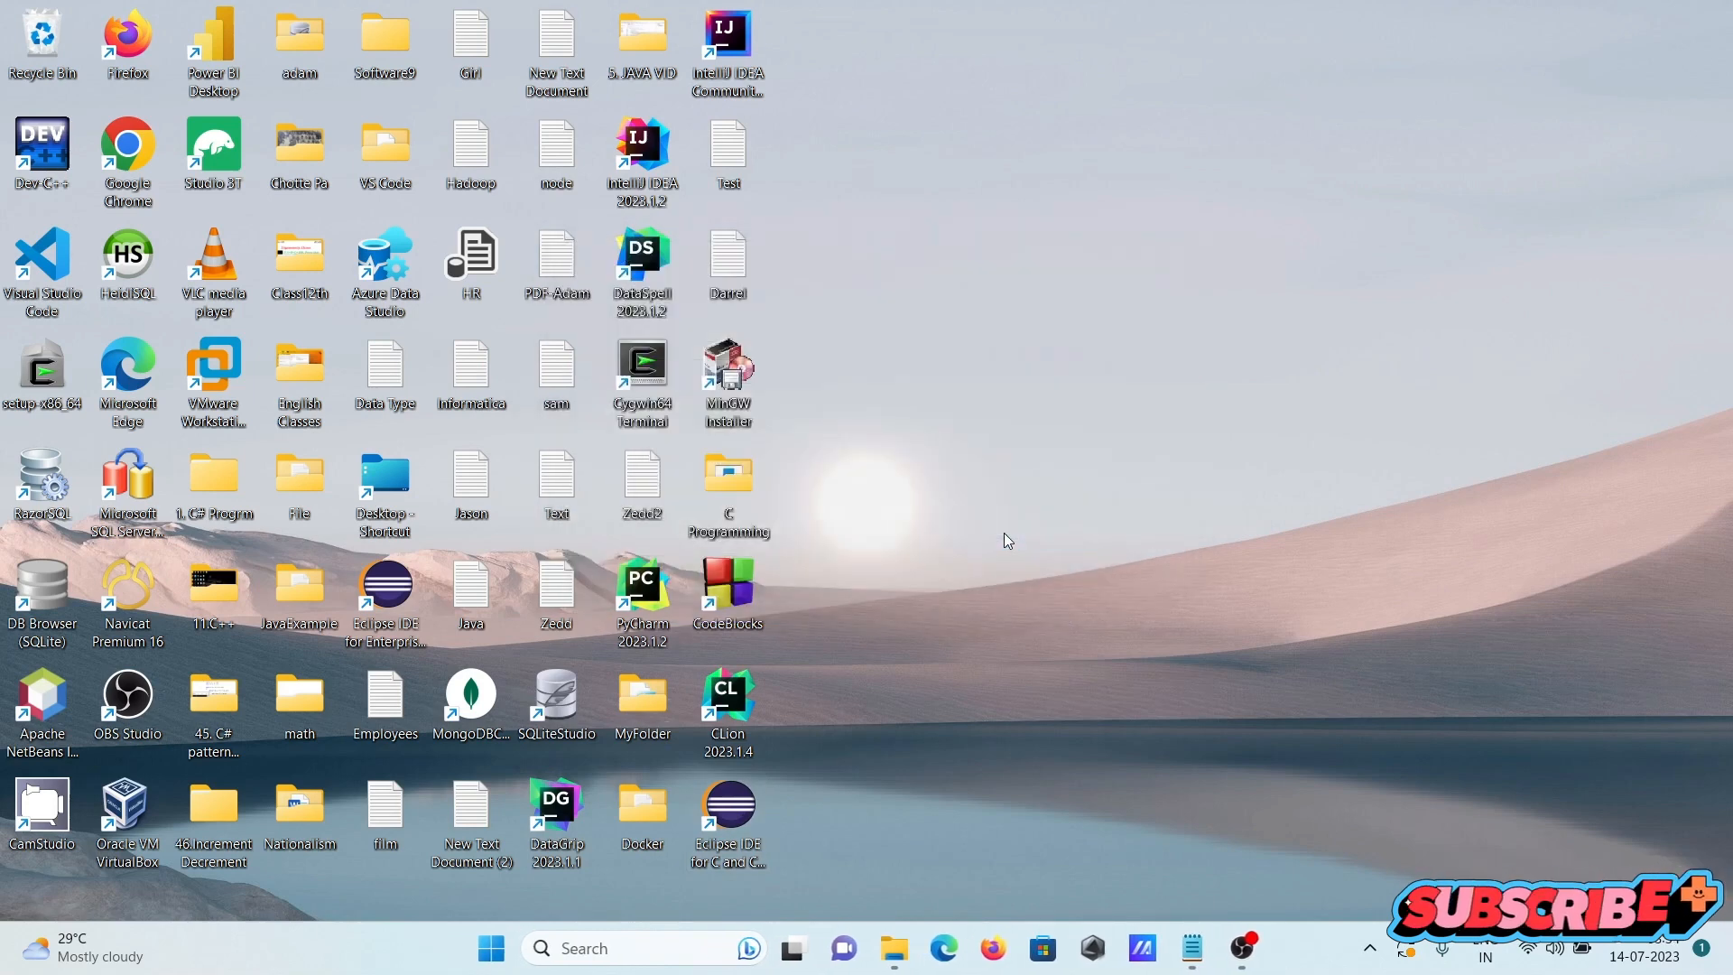
pyautogui.doubleClick(385, 588)
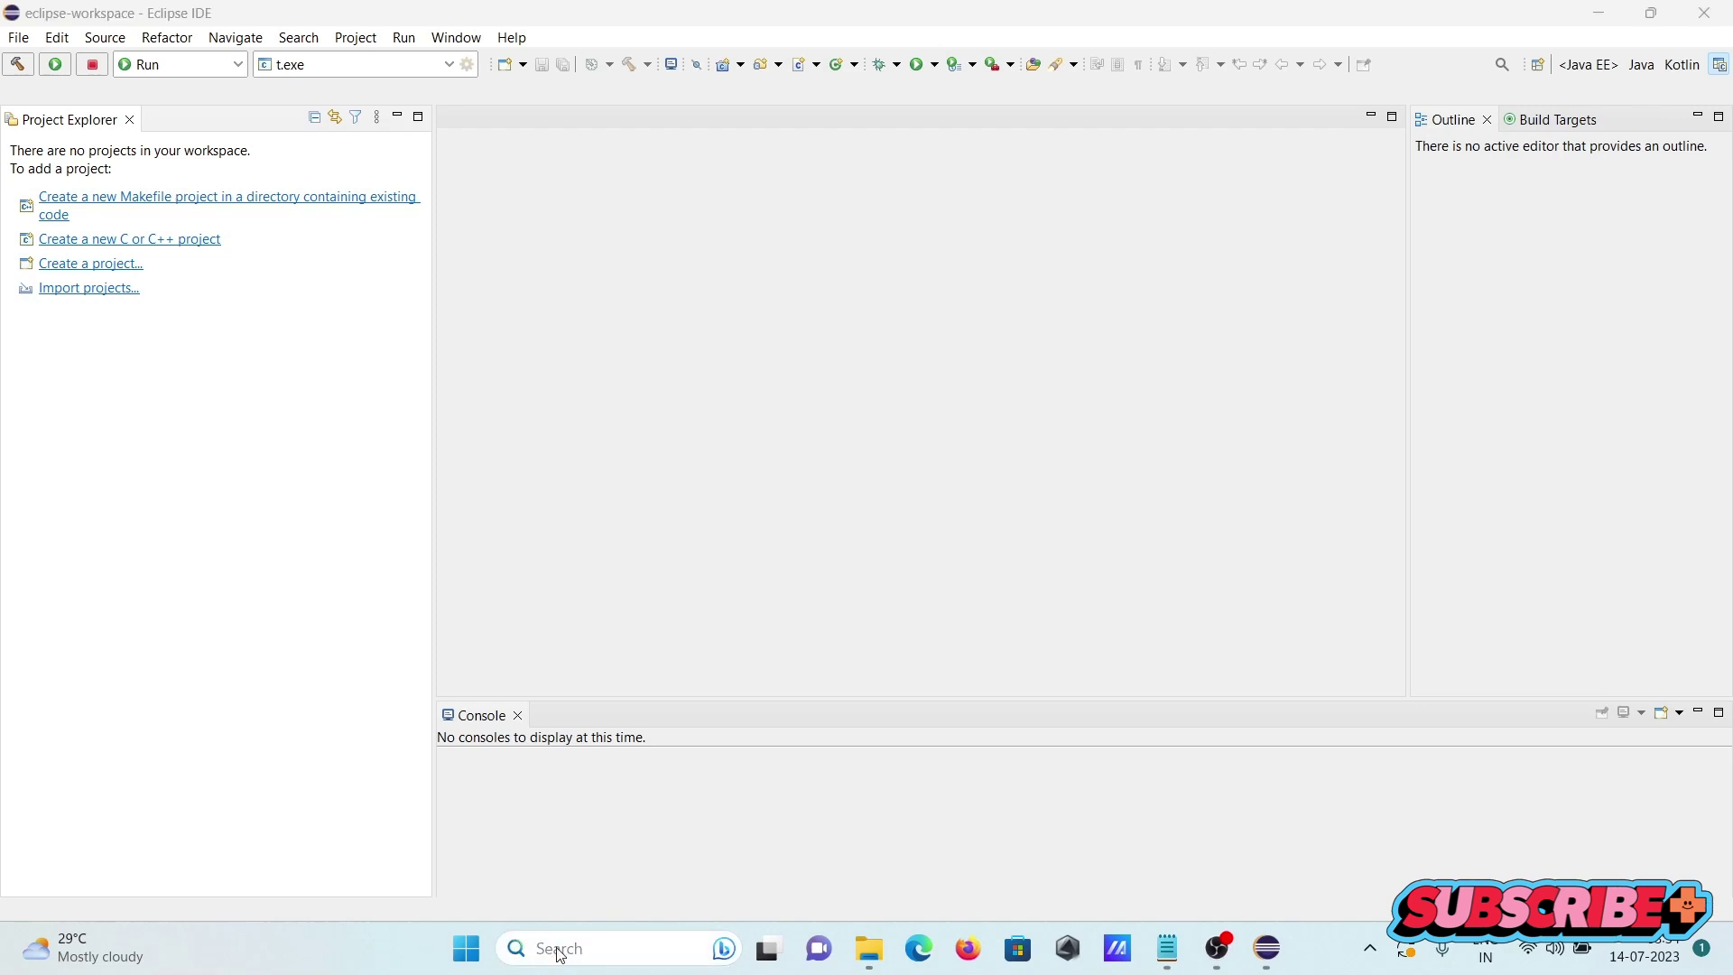
# Run g++ --version in Command Prompt to confirm MinGW GCC 6.3.0, then close it
pyautogui.write('cmd')
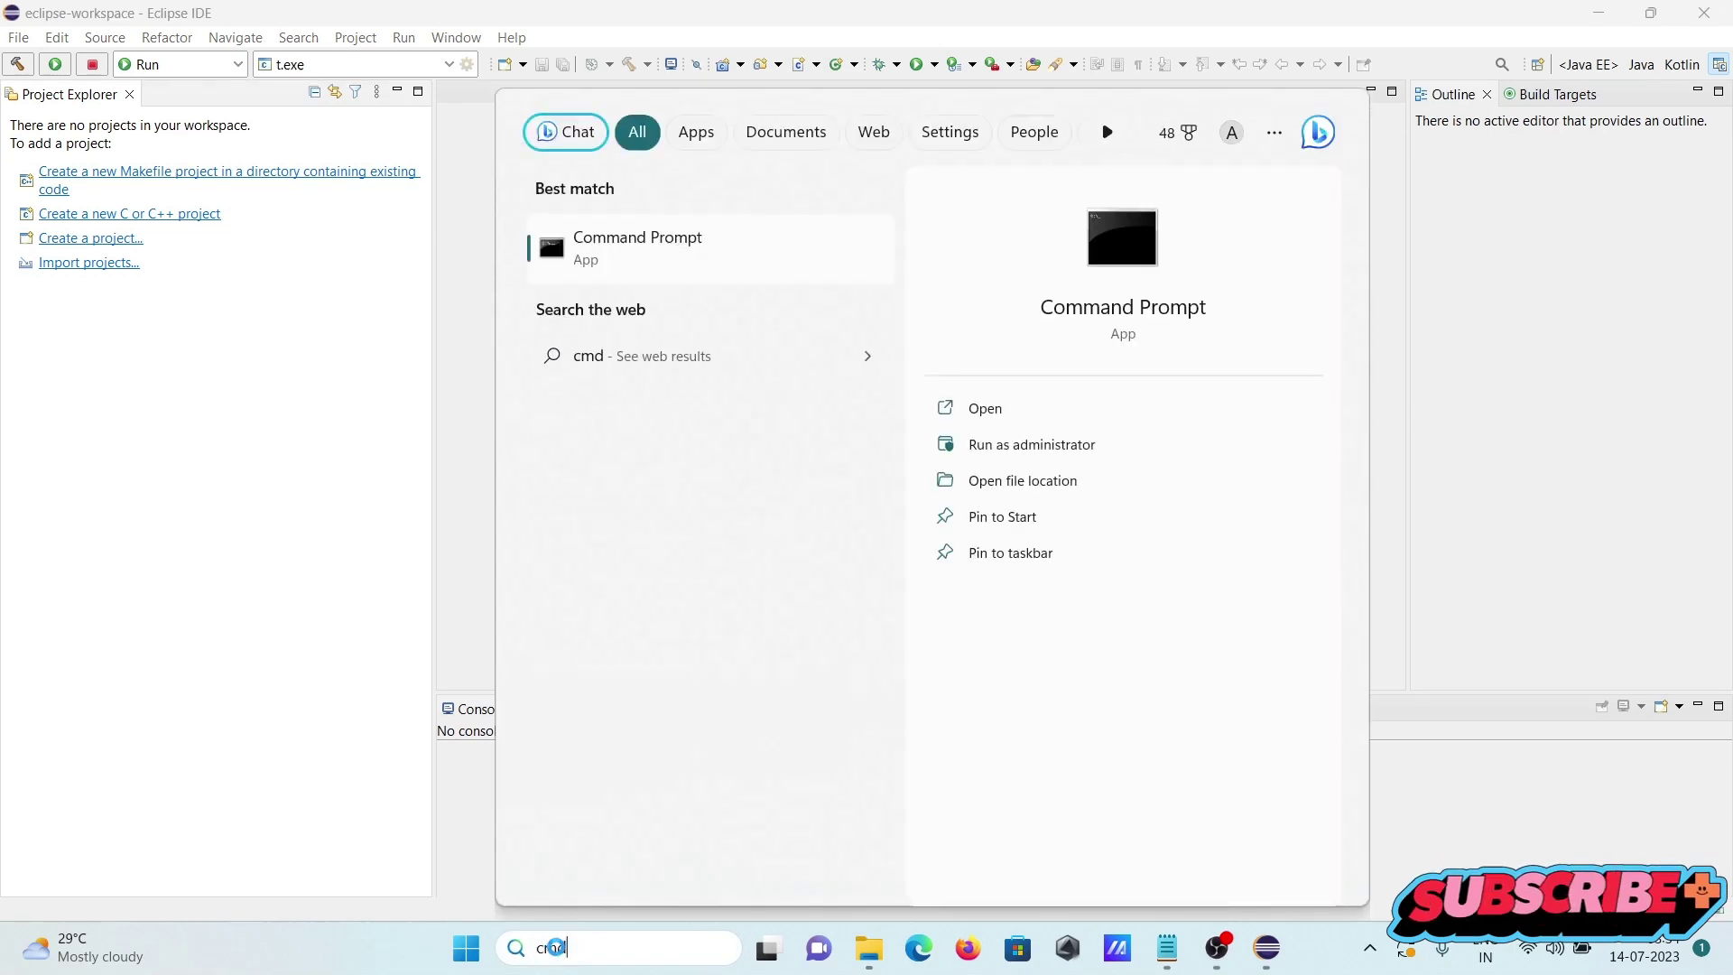
pyautogui.click(984, 408)
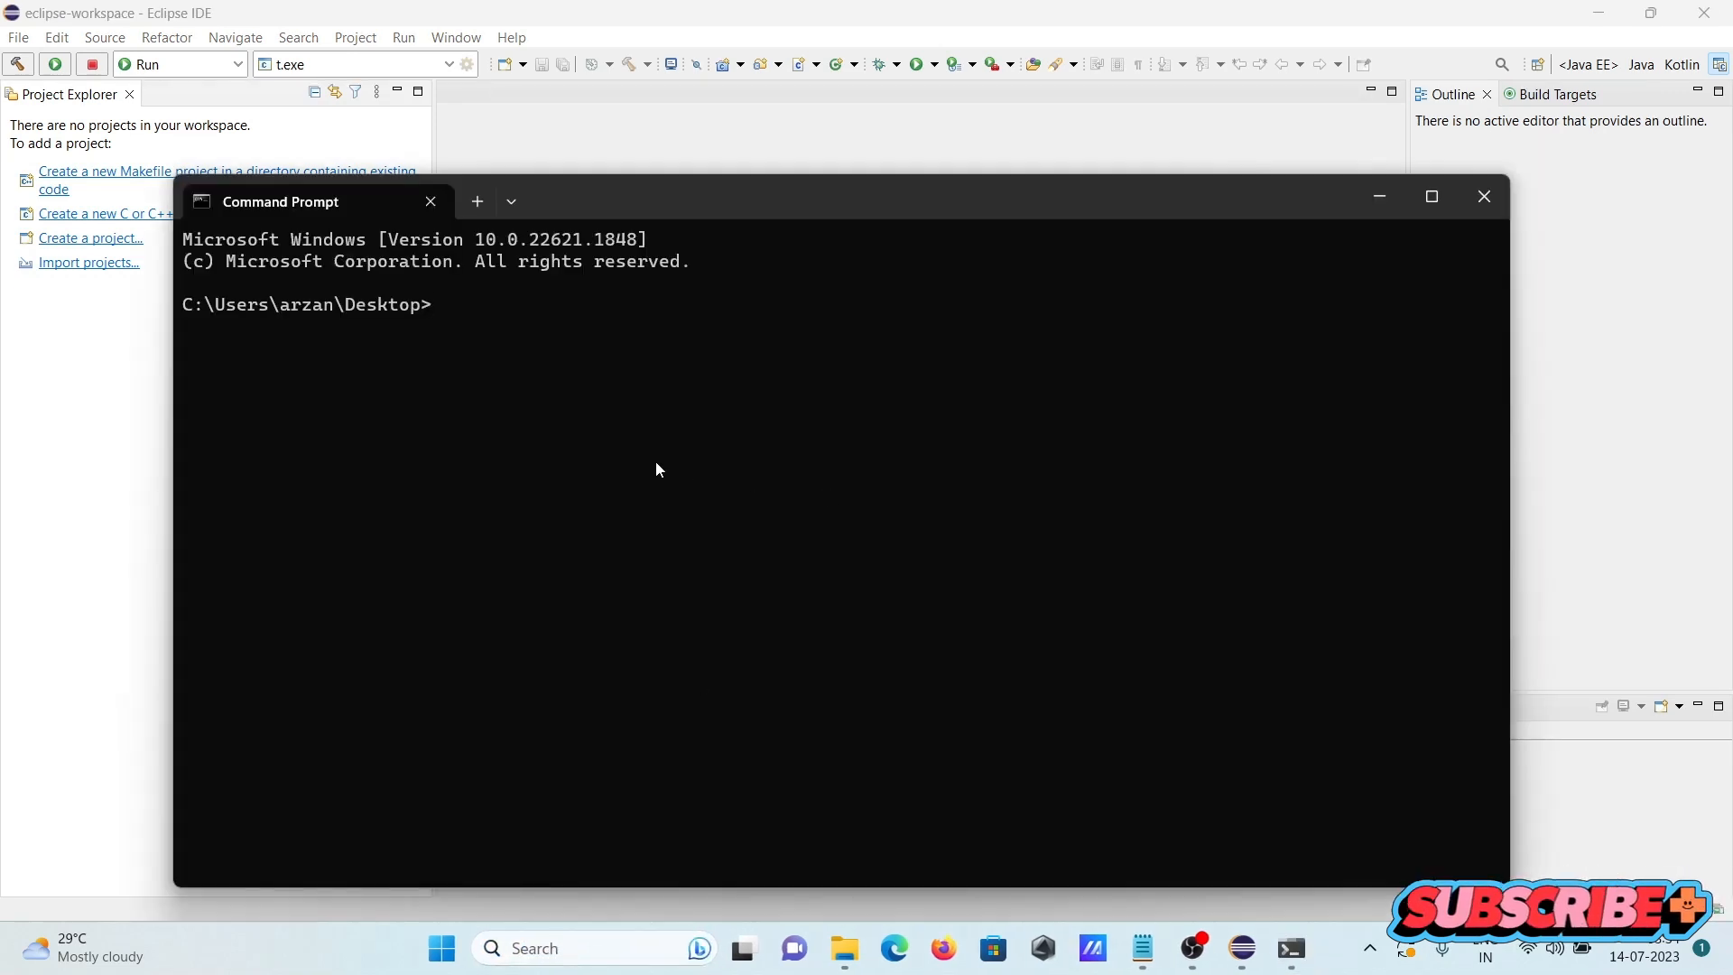
pyautogui.write('g')
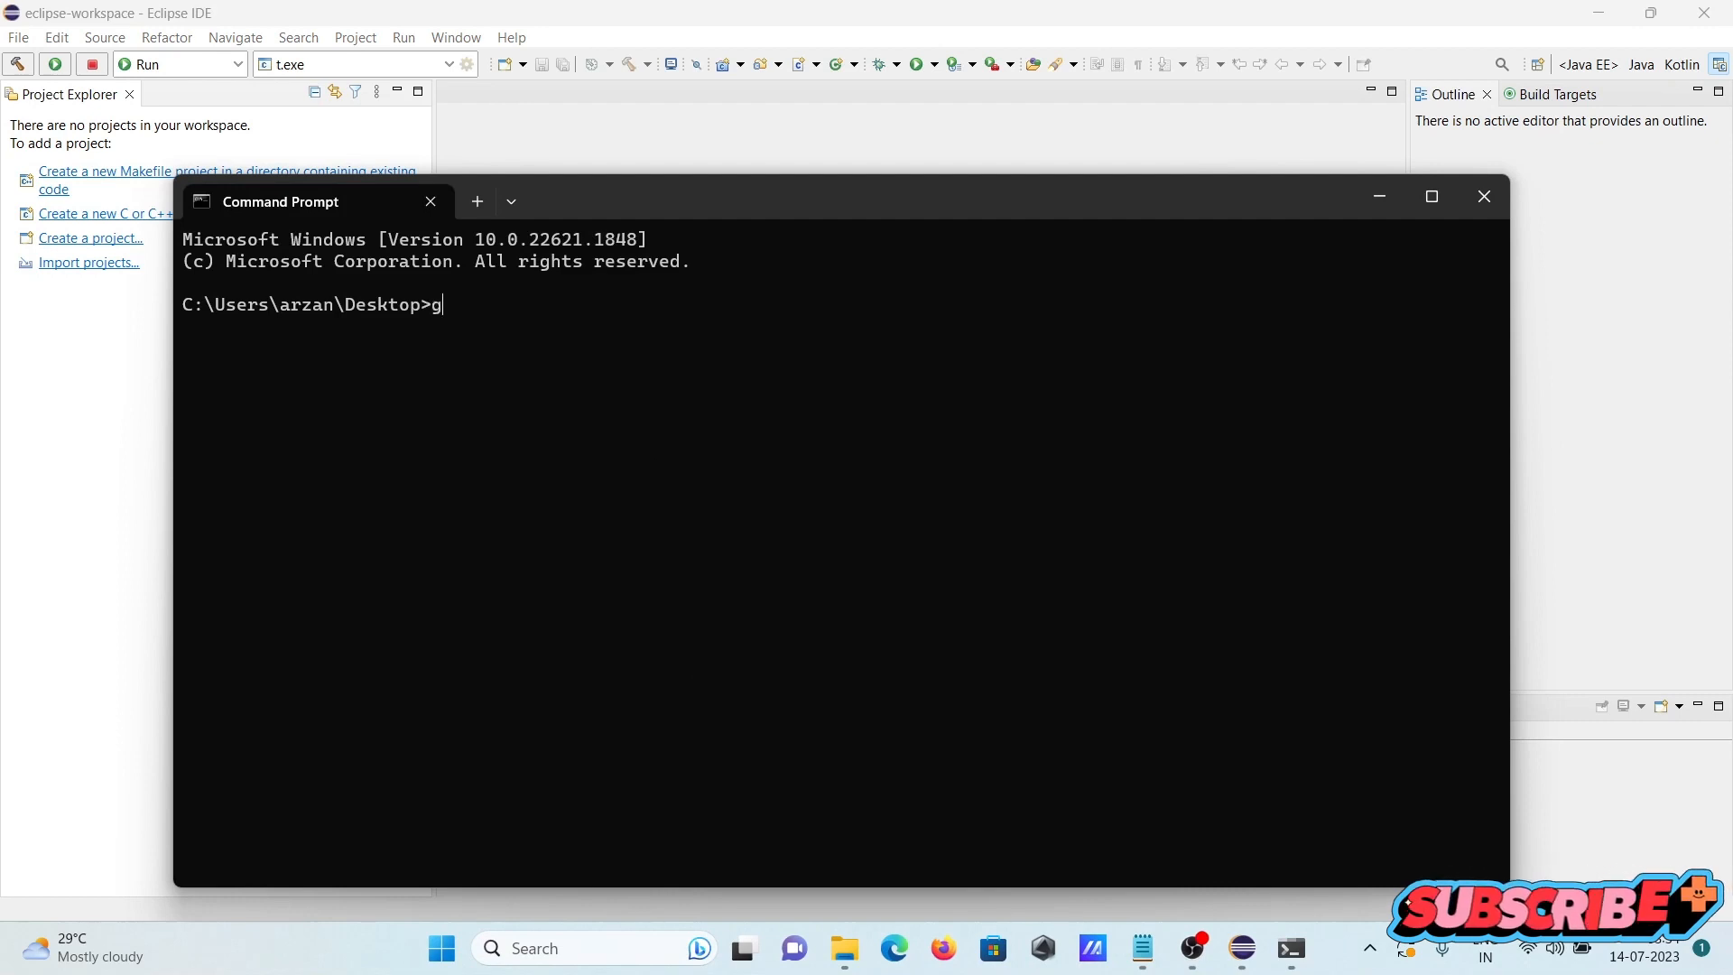
pyautogui.write('++ --')
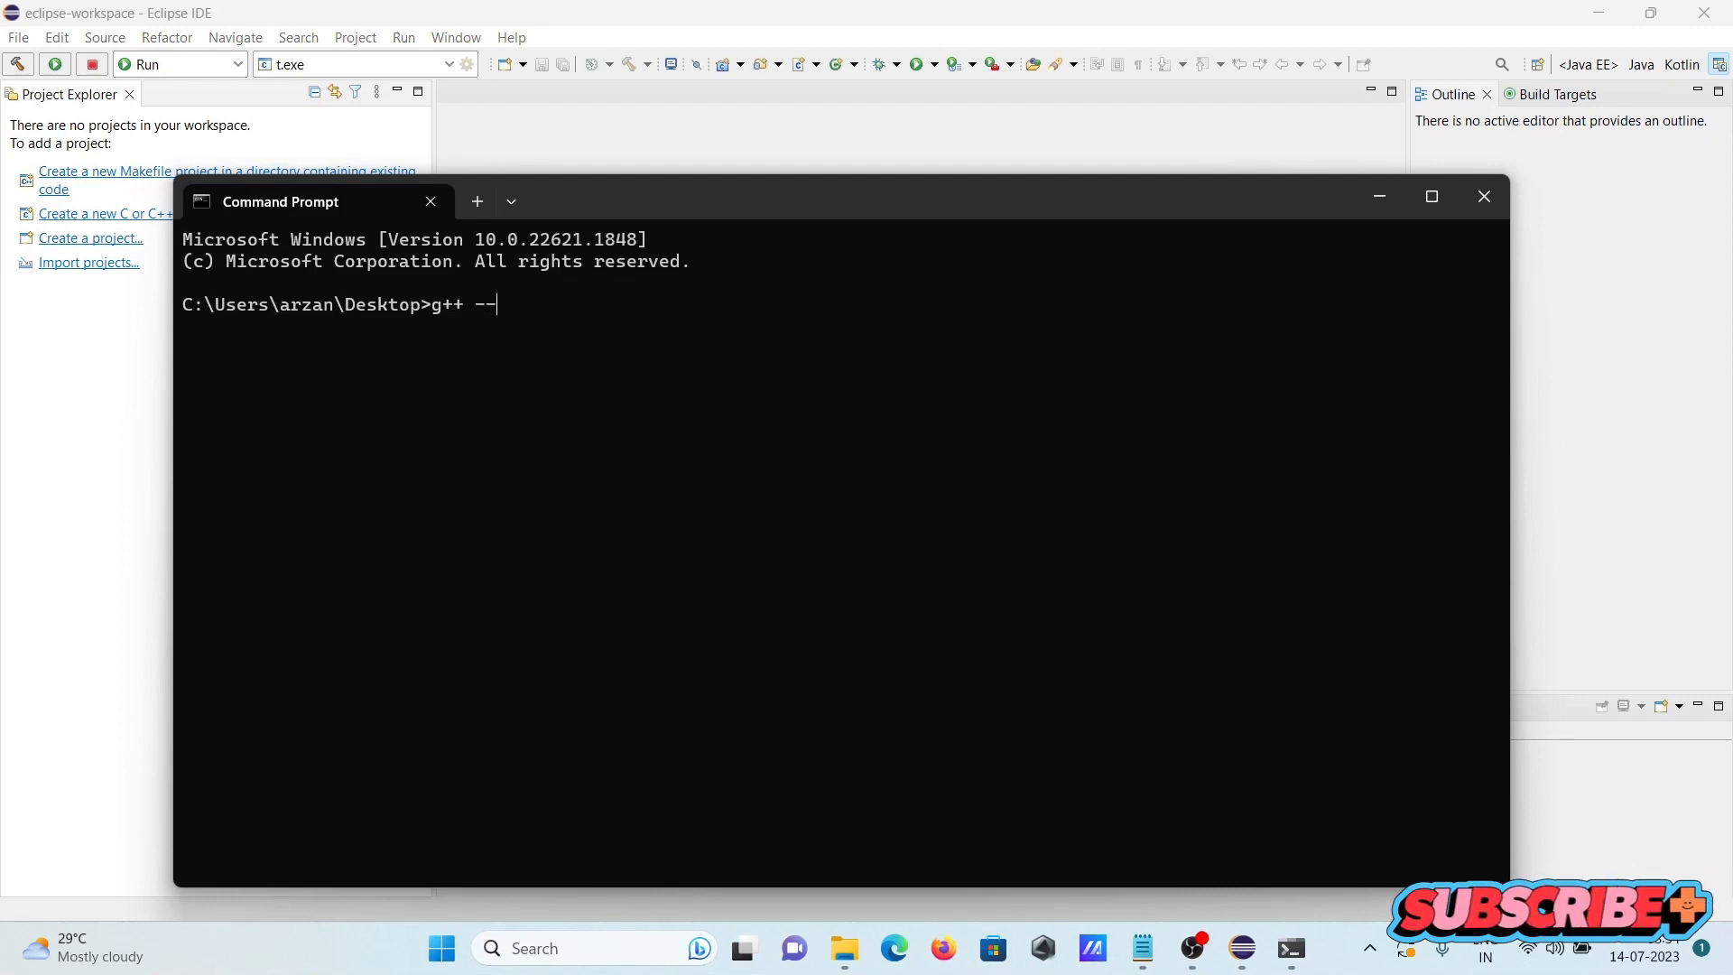
pyautogui.press('Return')
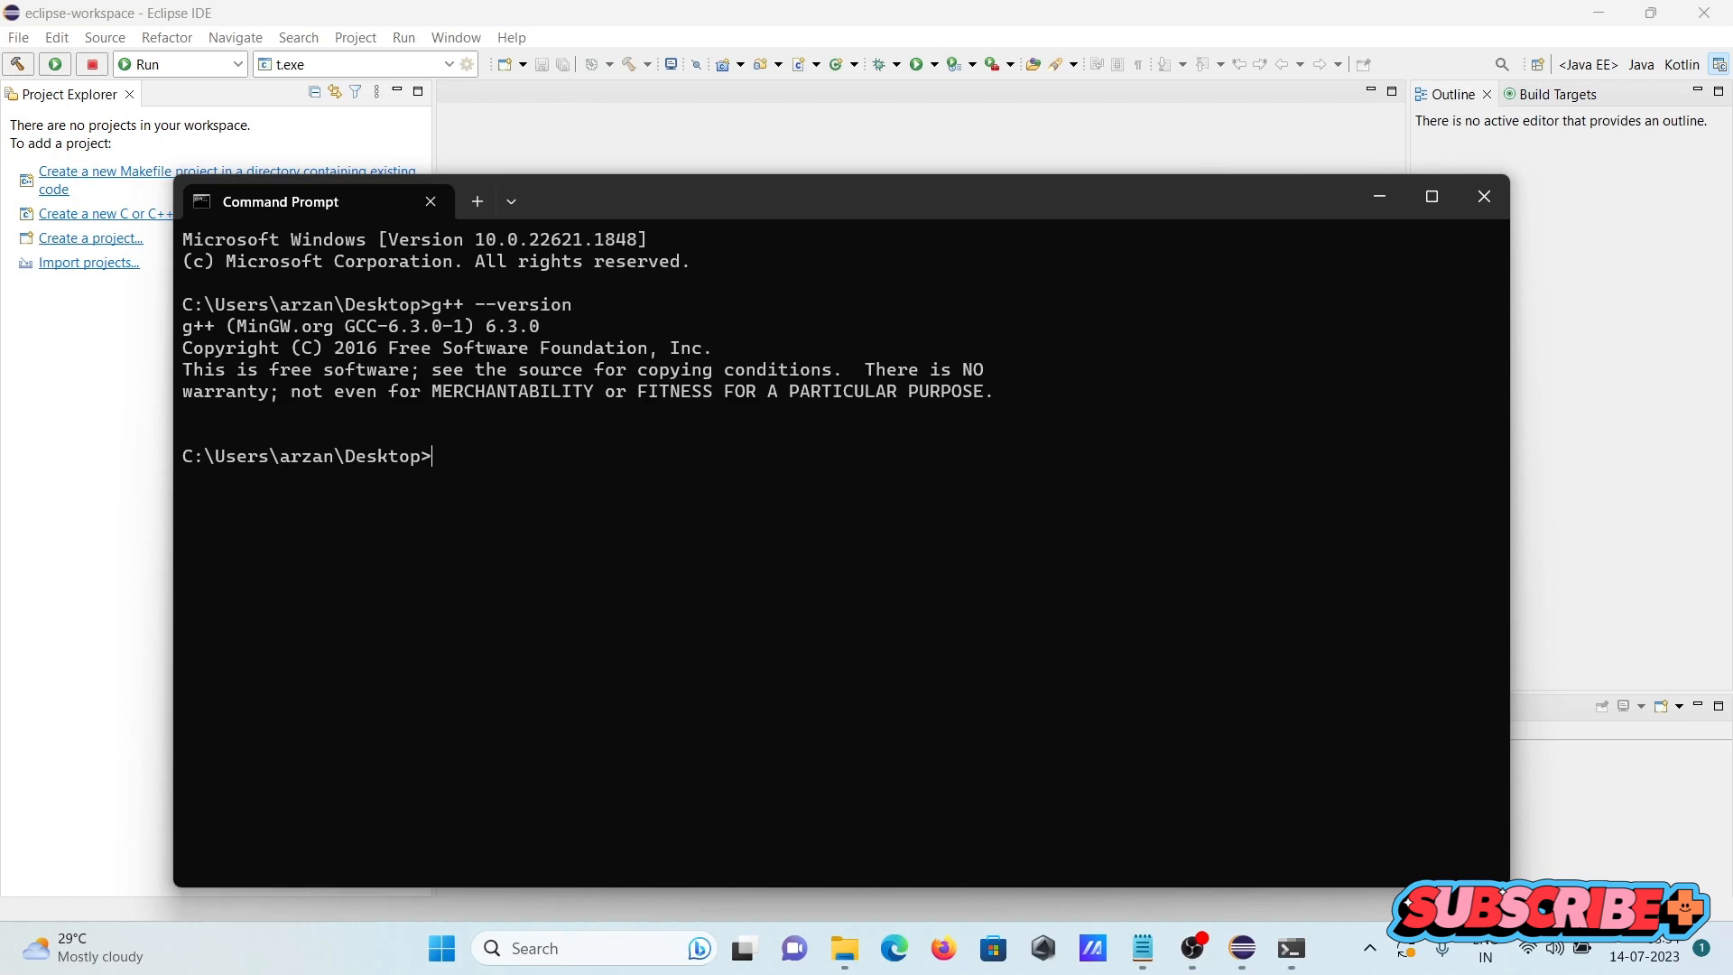
pyautogui.moveTo(330, 332)
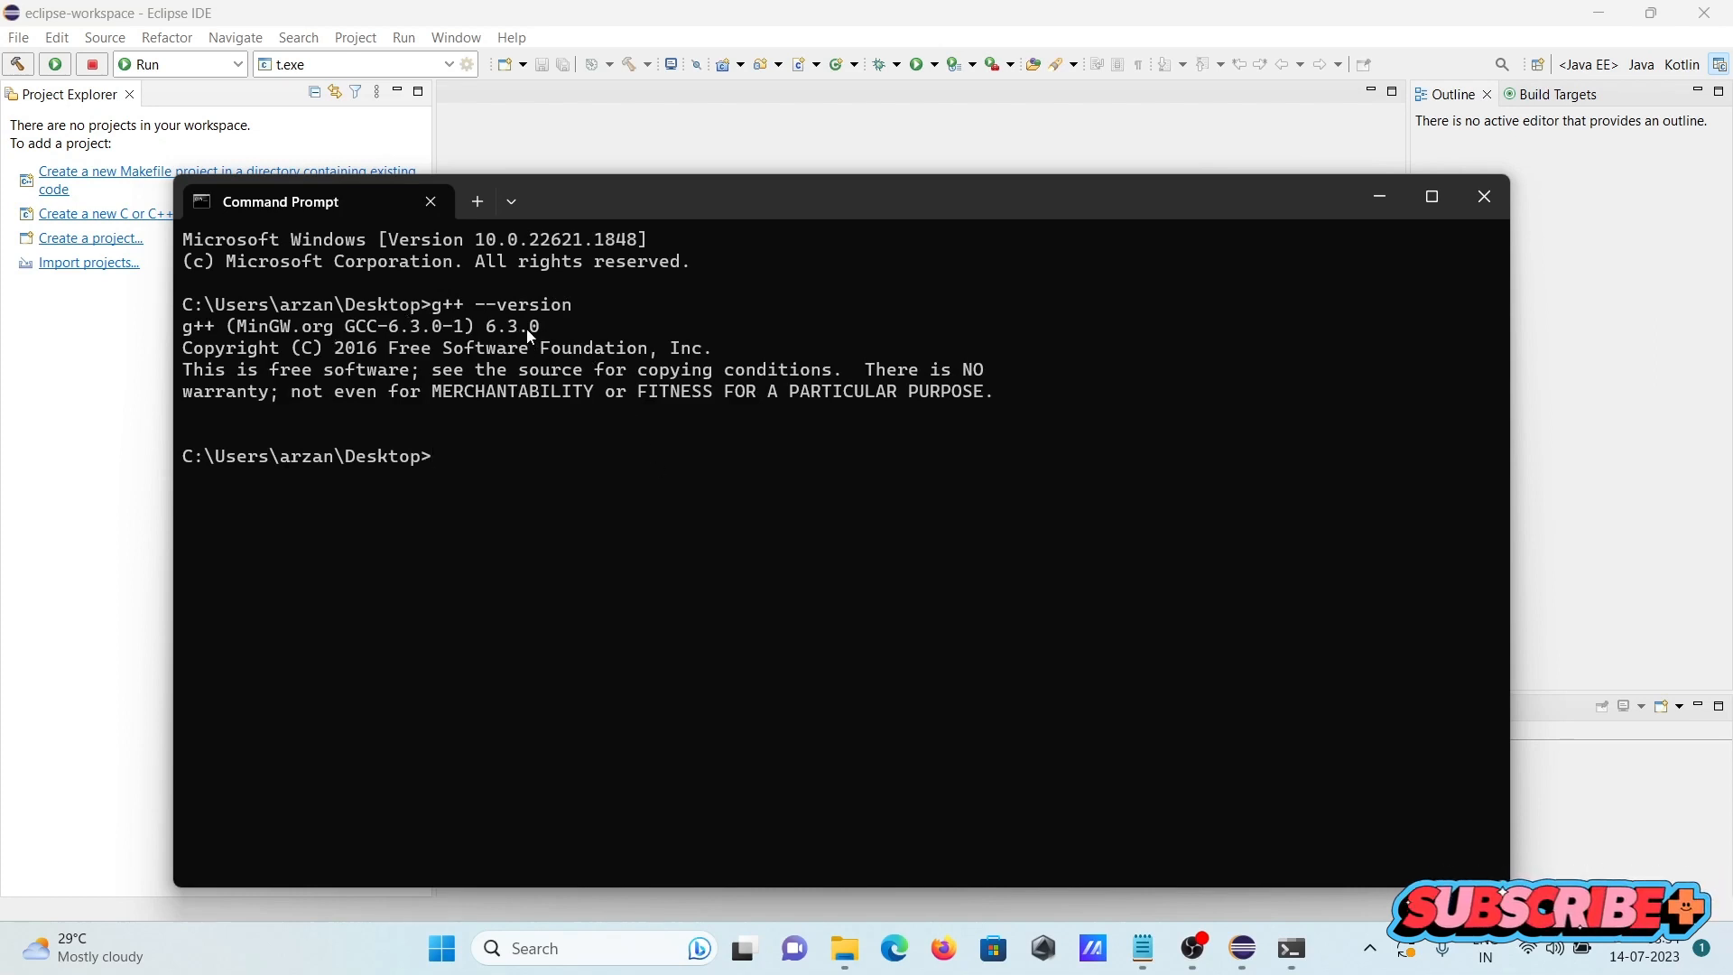
pyautogui.moveTo(291, 329)
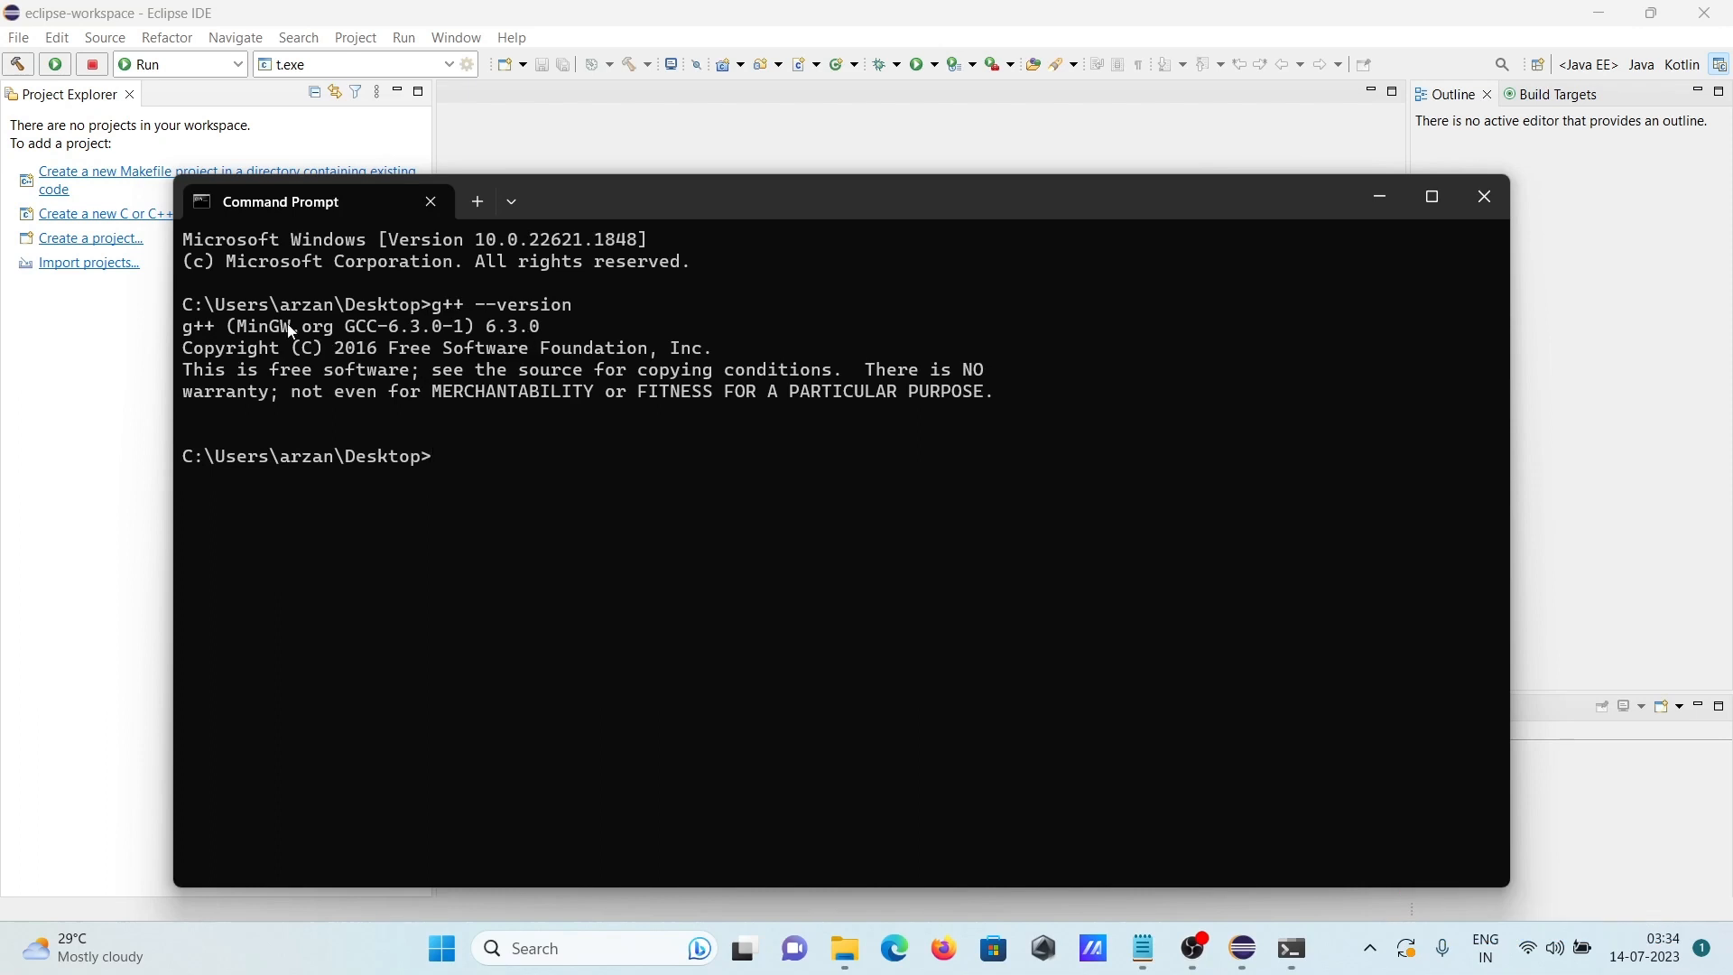
pyautogui.moveTo(1515, 200)
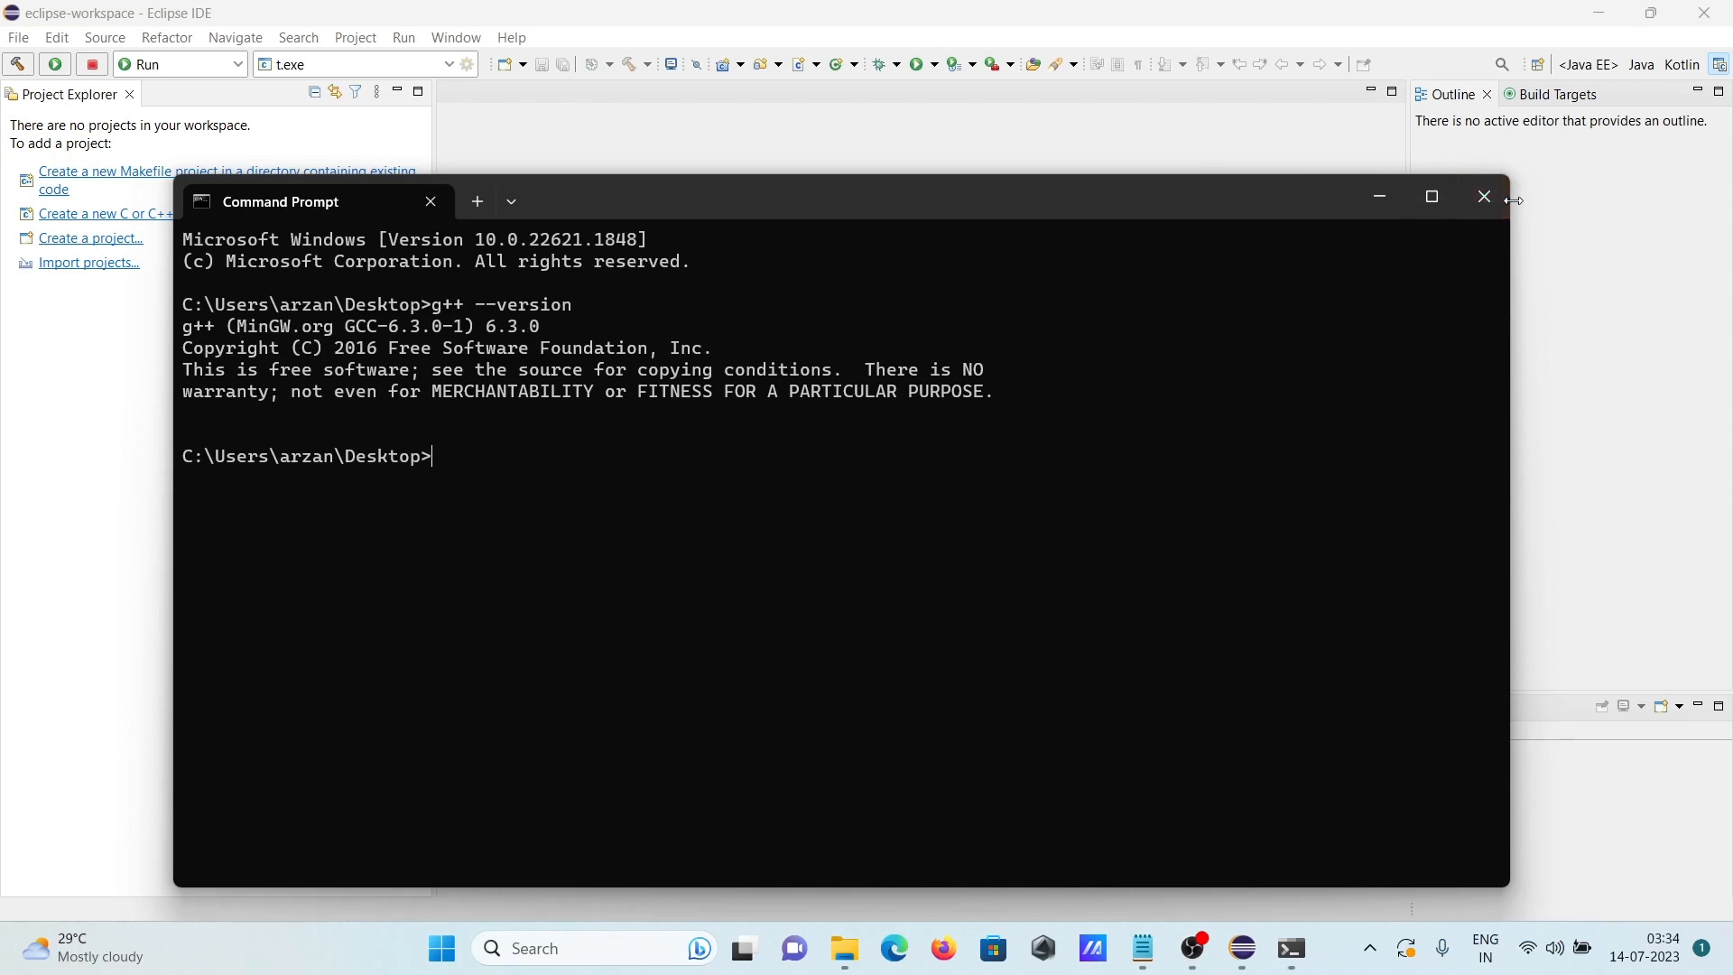
pyautogui.click(1483, 197)
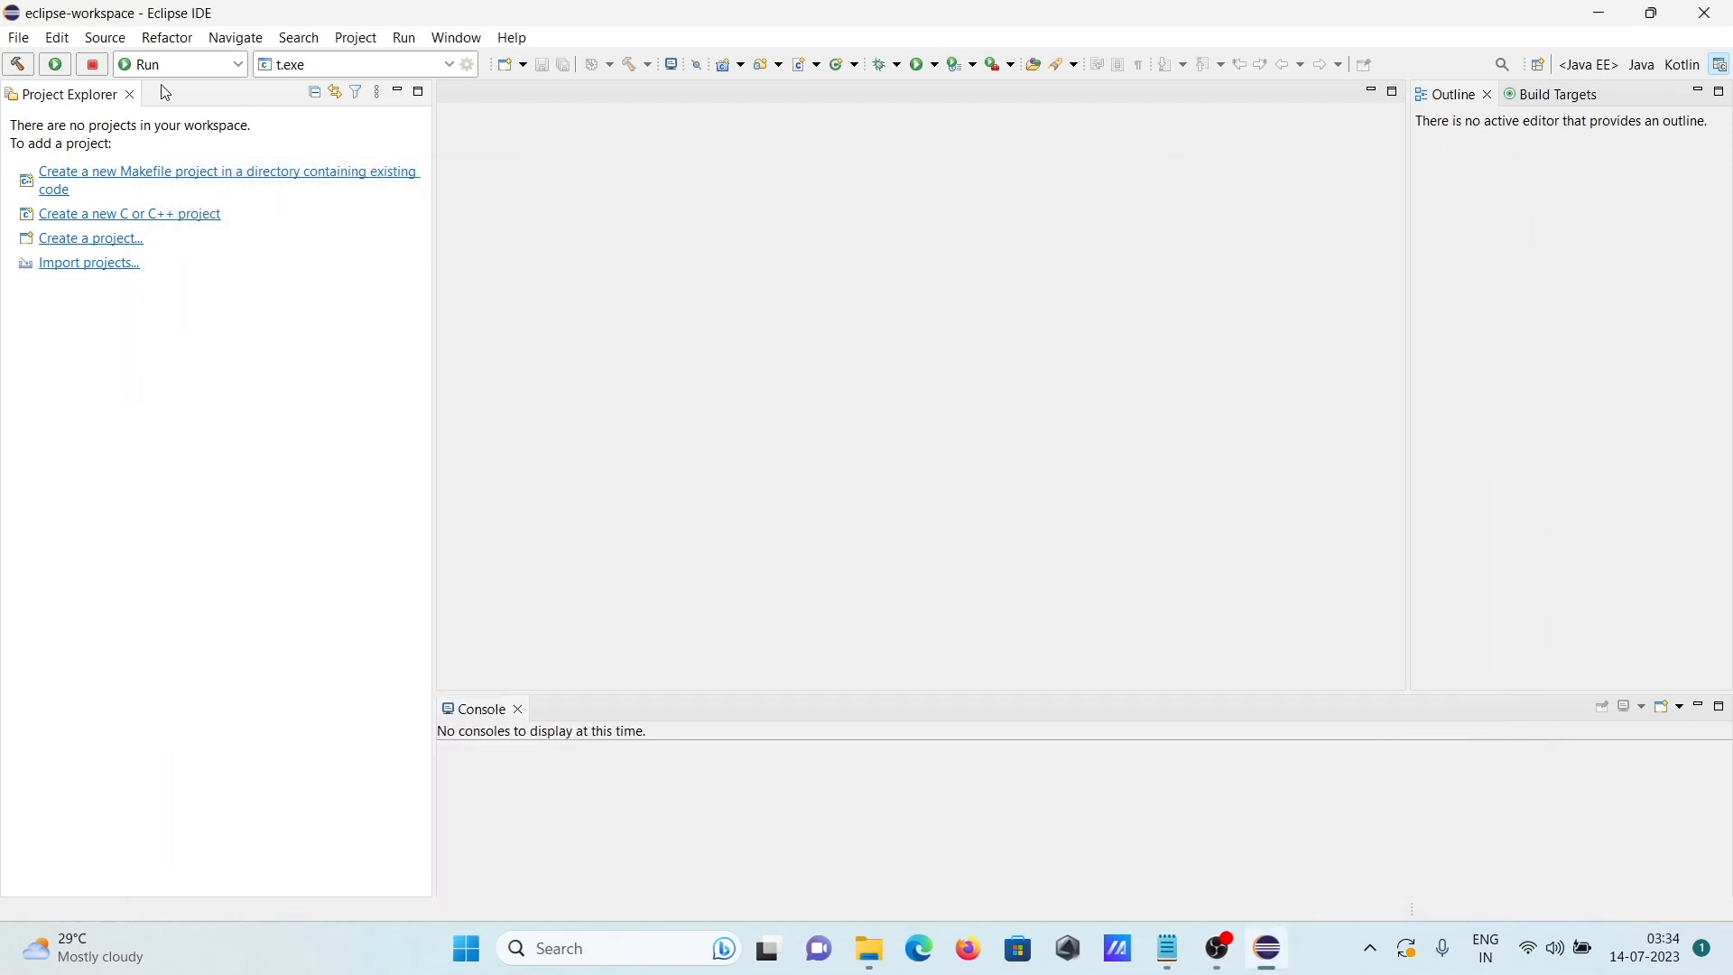
# Start a new project with the C++ Project wizard and continue to its settings page
pyautogui.click(18, 36)
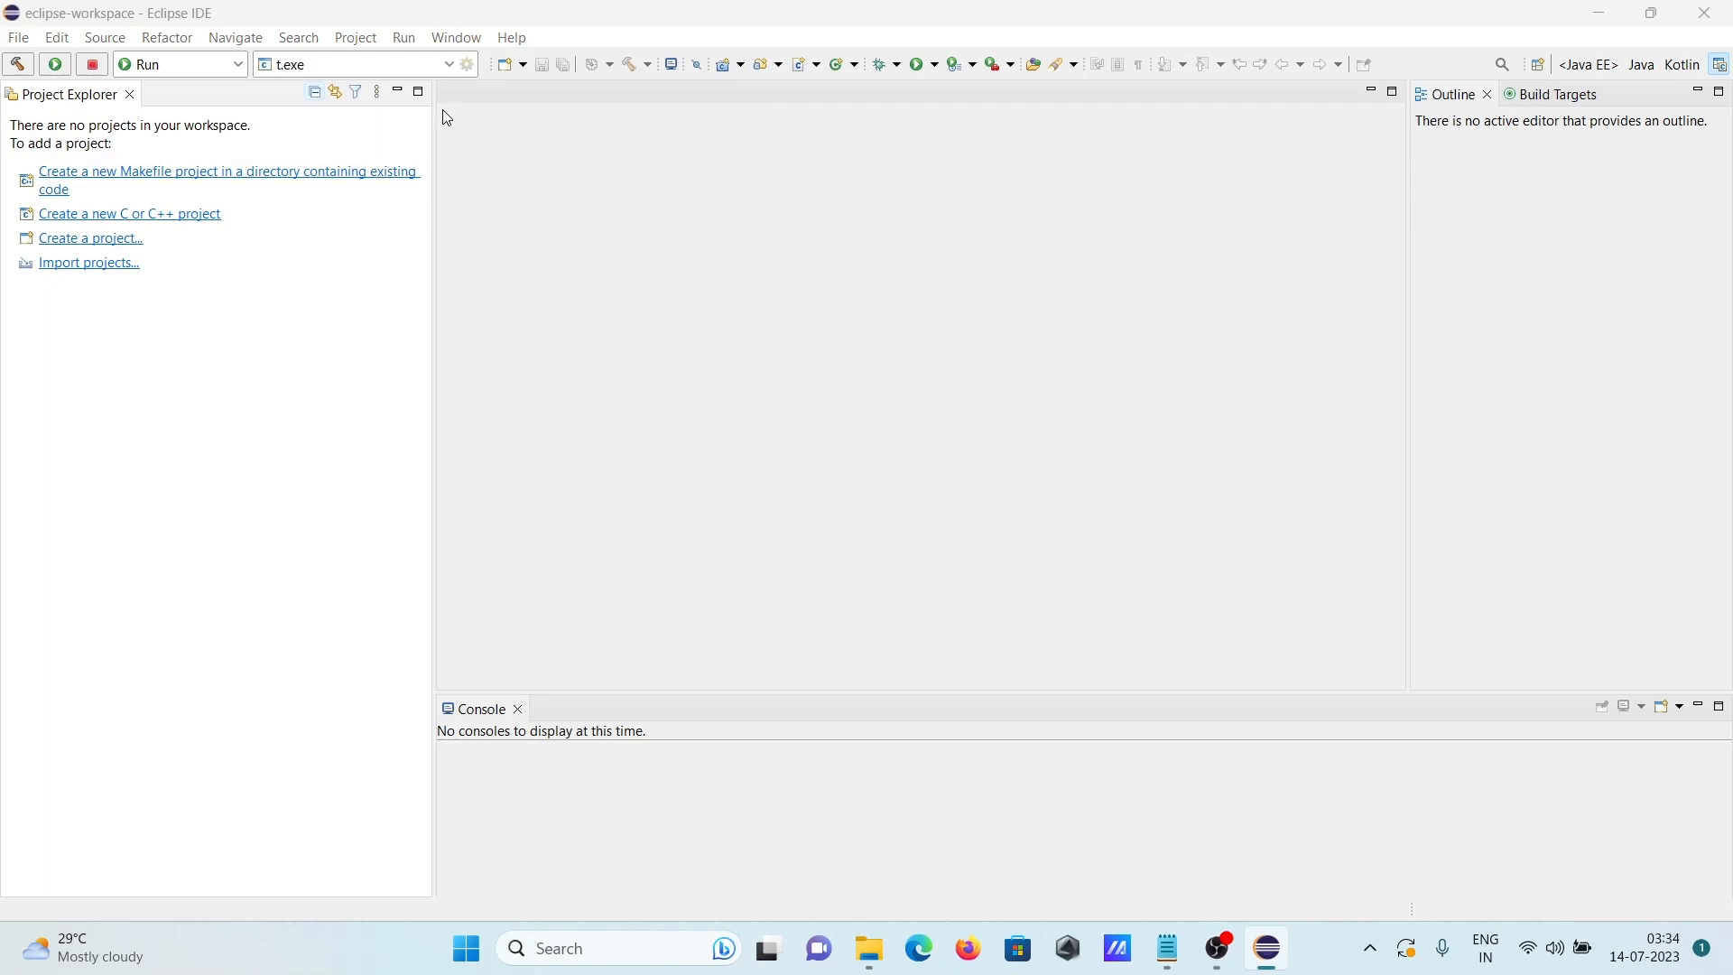
pyautogui.click(90, 238)
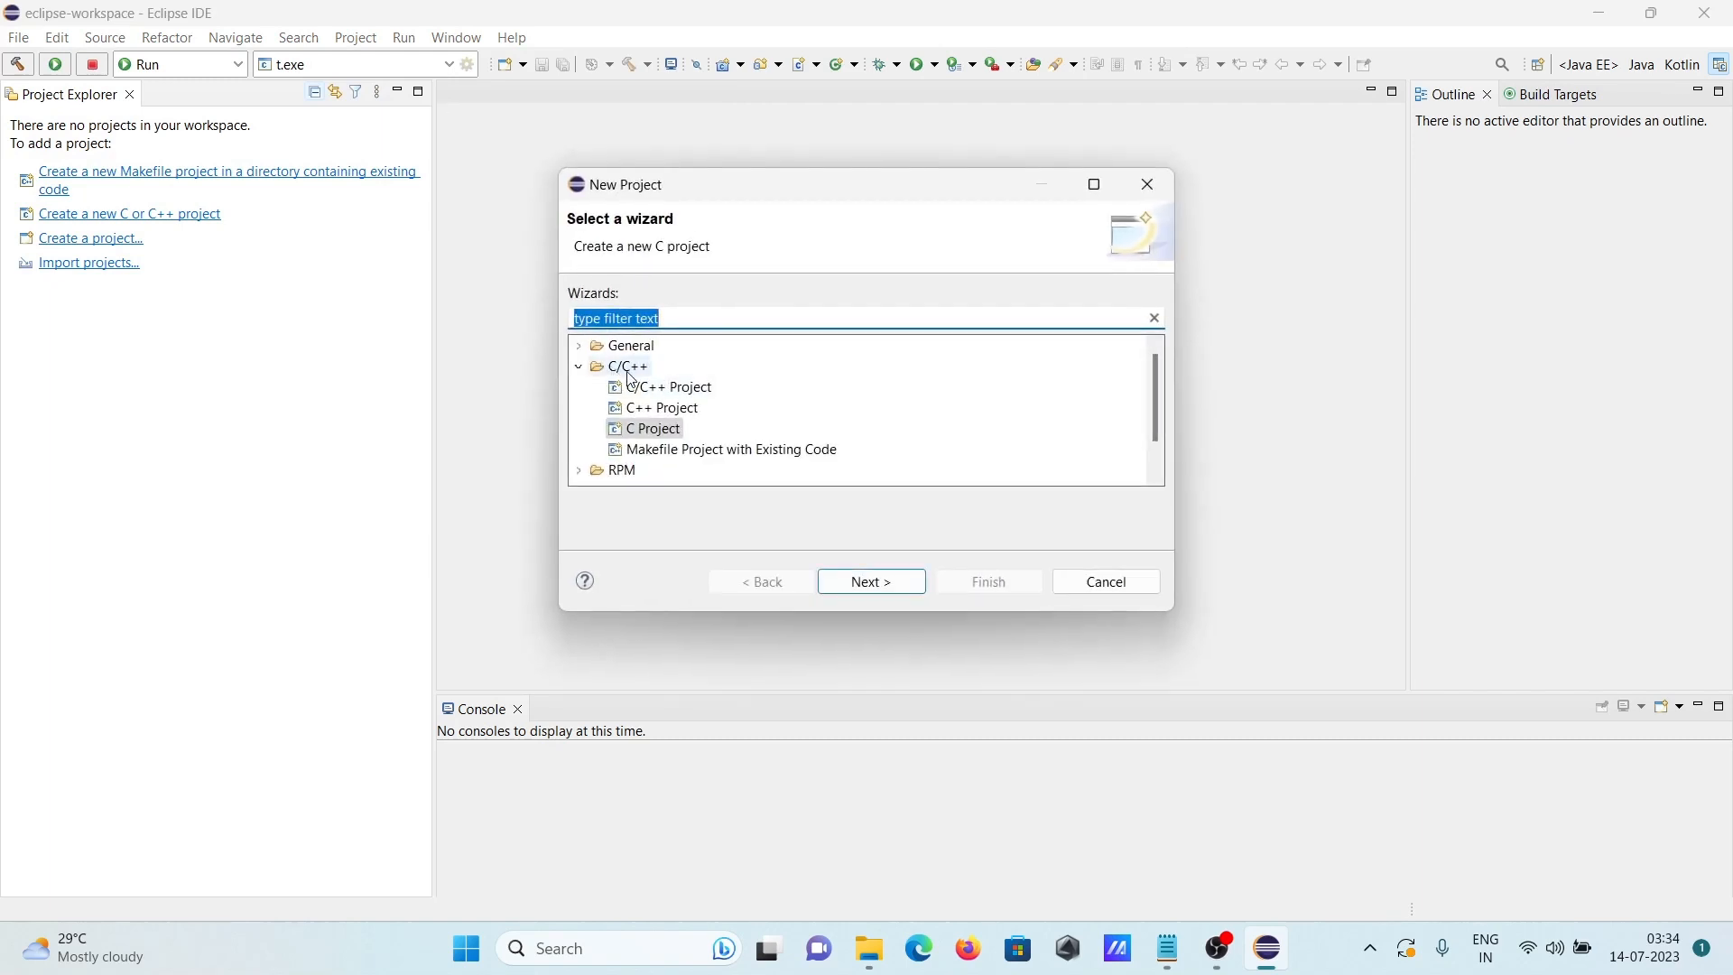
pyautogui.click(661, 408)
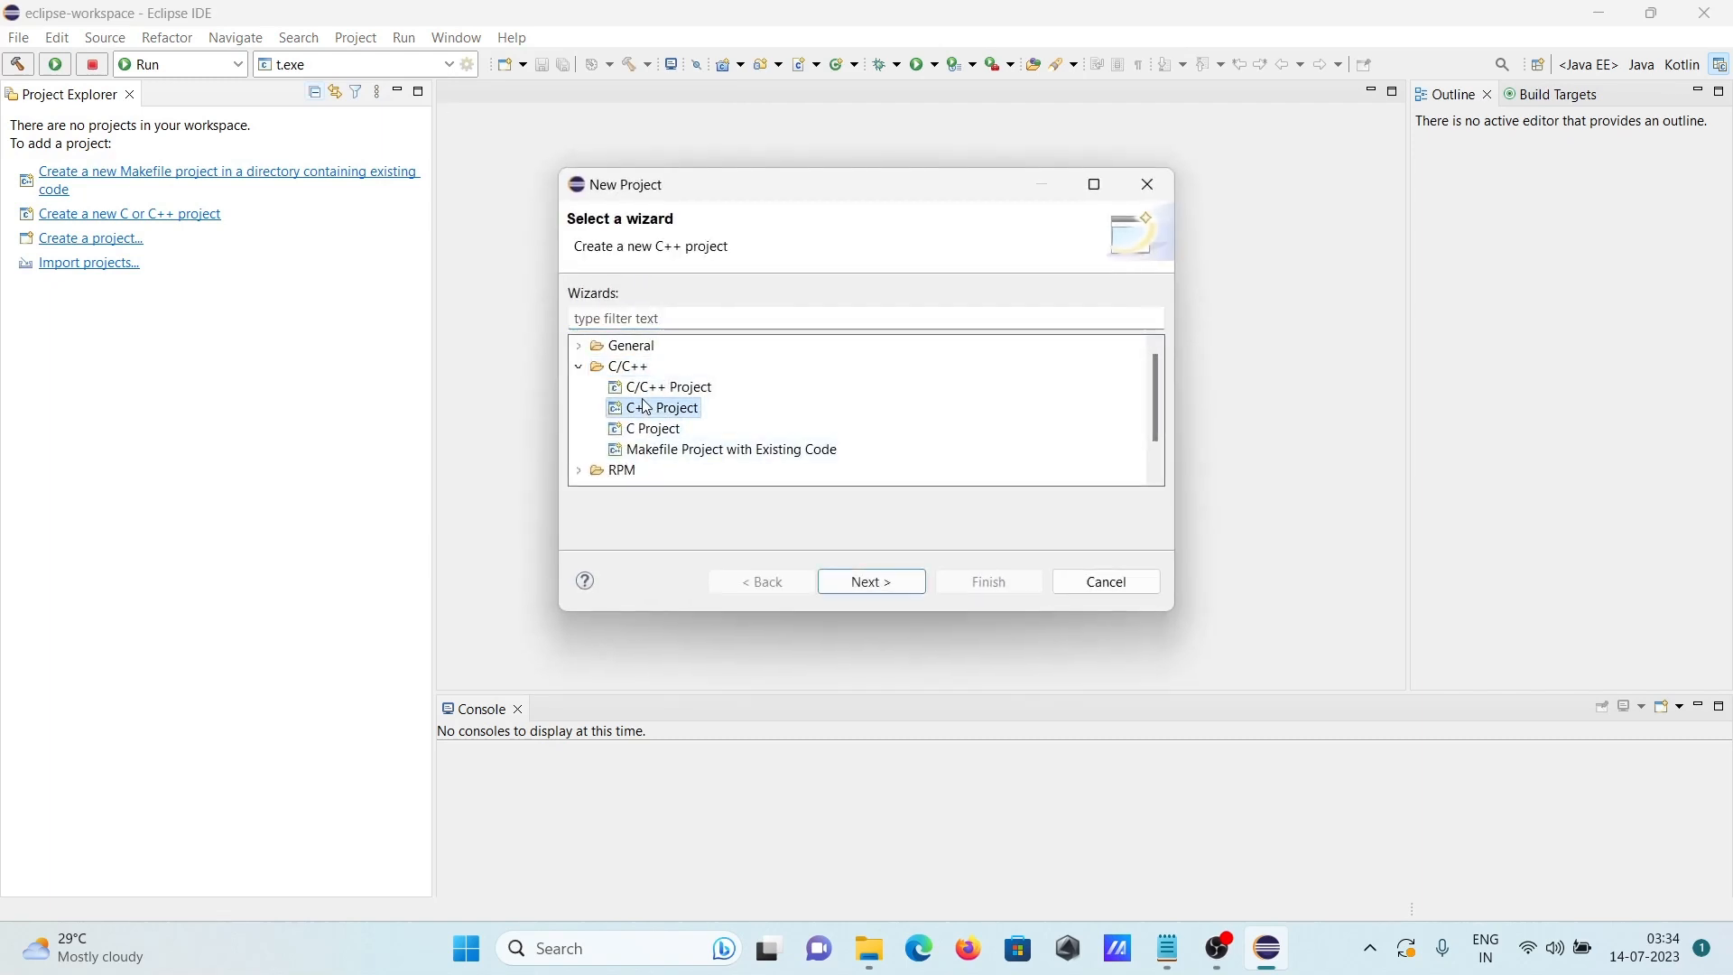
pyautogui.click(871, 582)
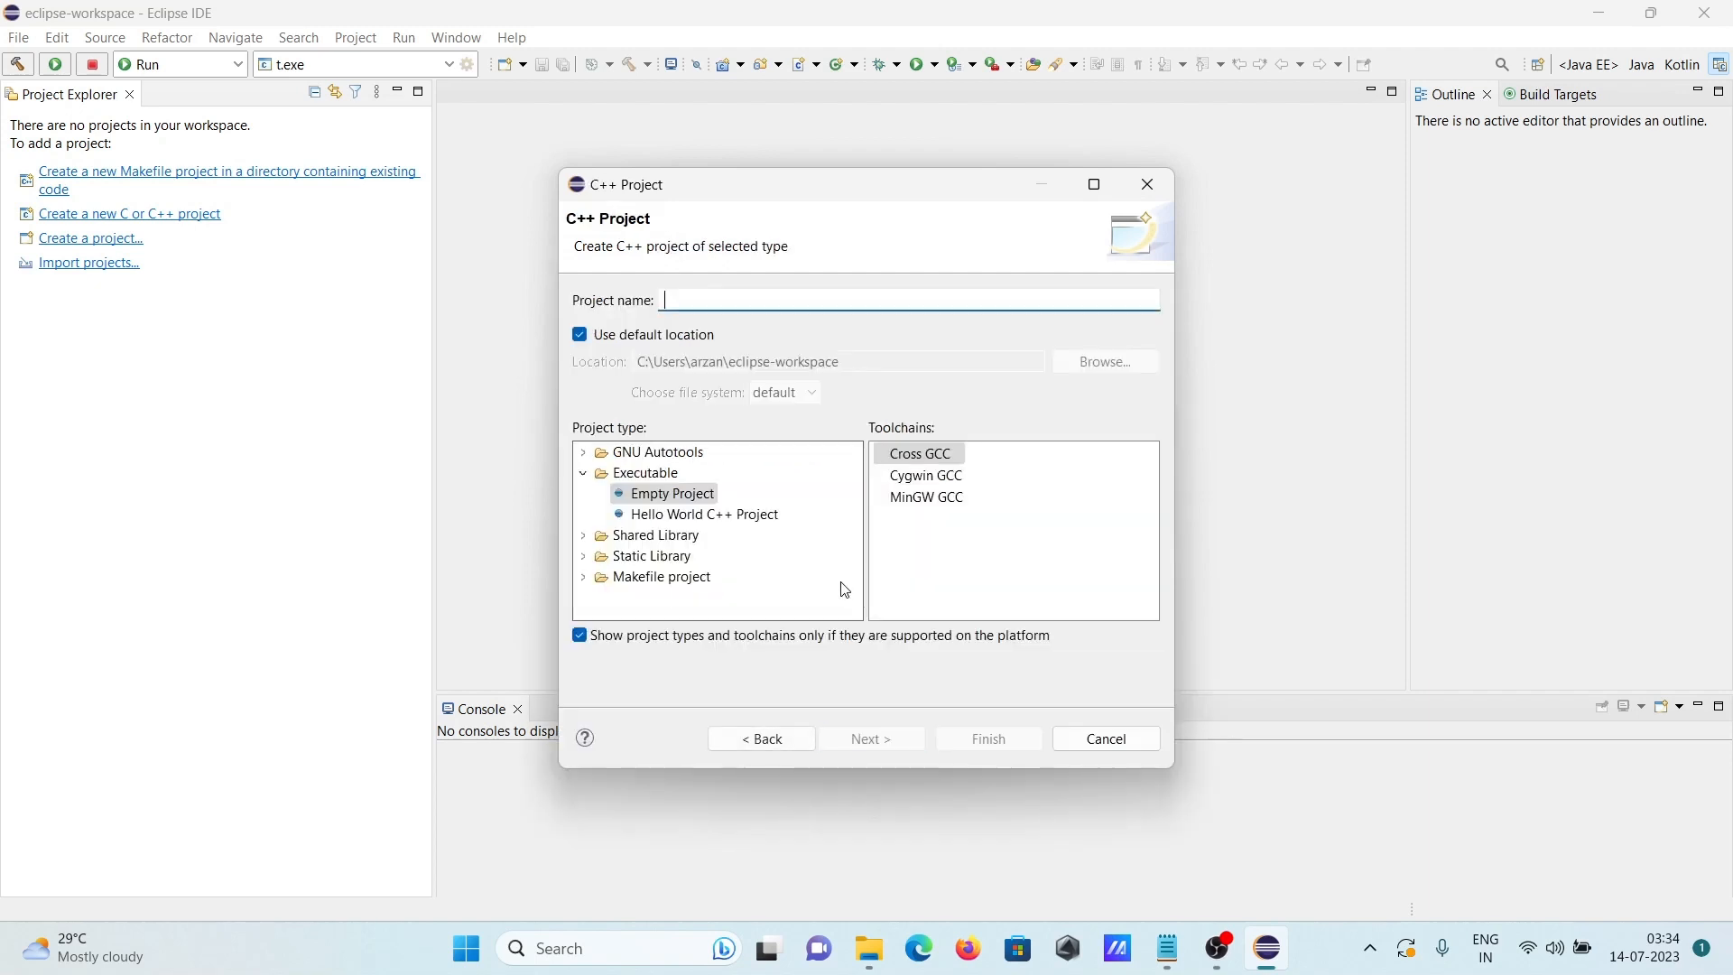
# Name the project cppTutorial as a Hello World C++ Project with MinGW GCC
pyautogui.click(705, 514)
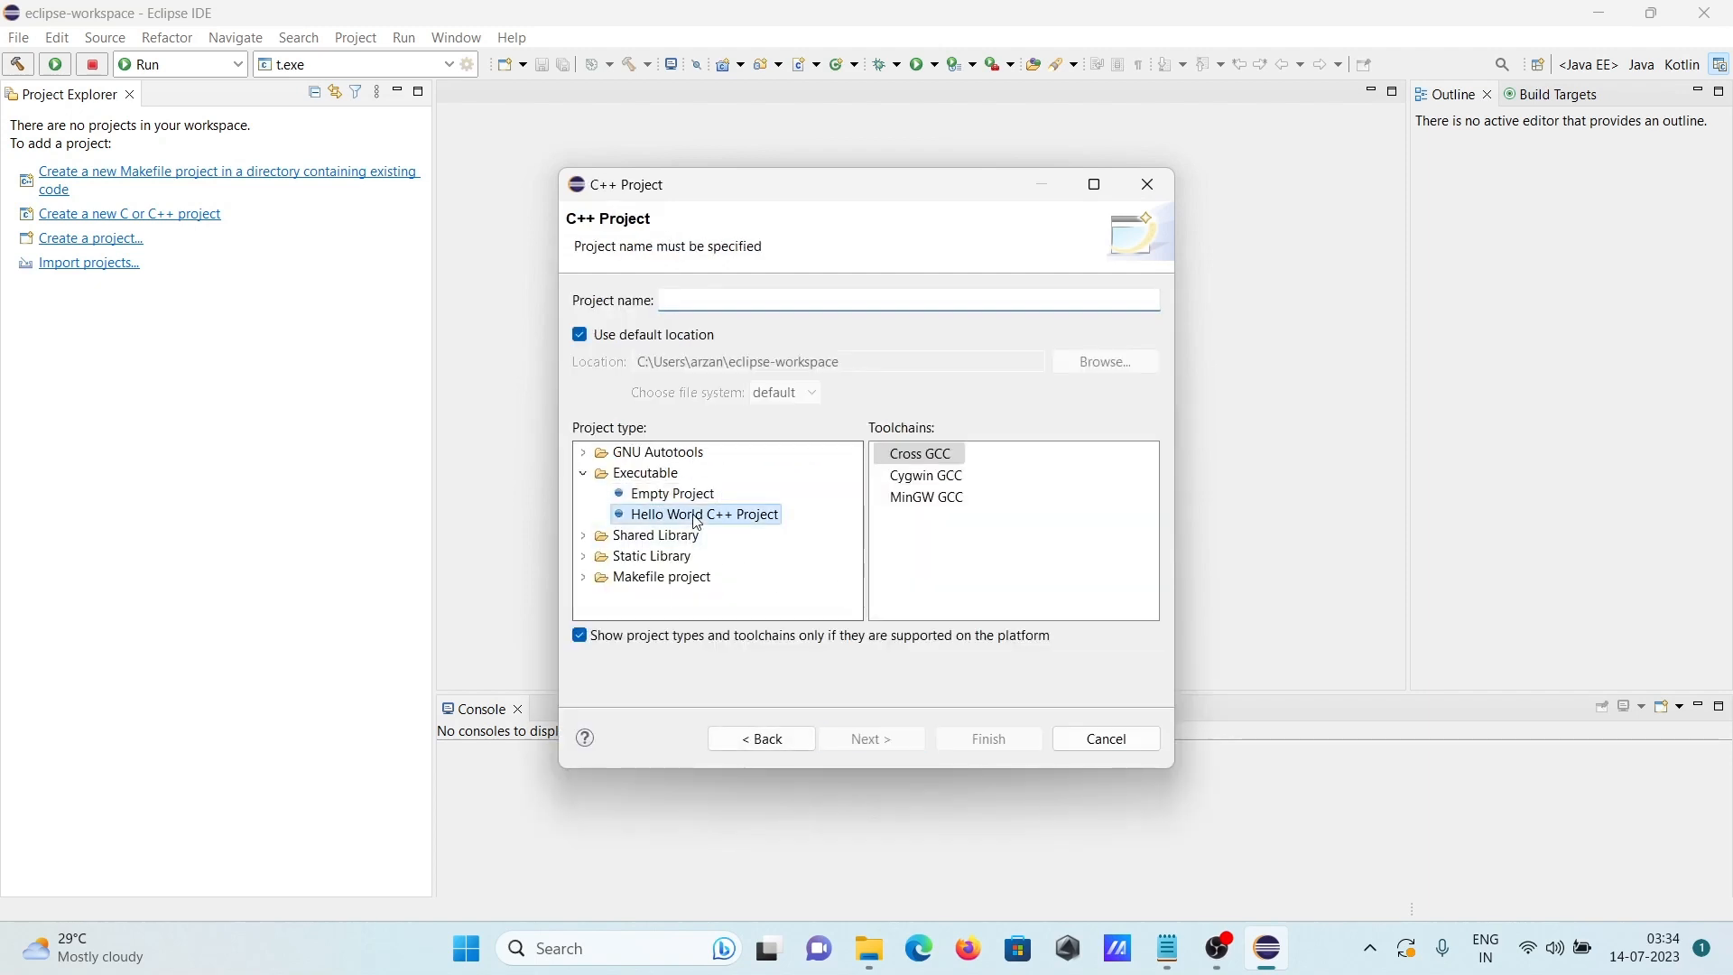
pyautogui.click(925, 497)
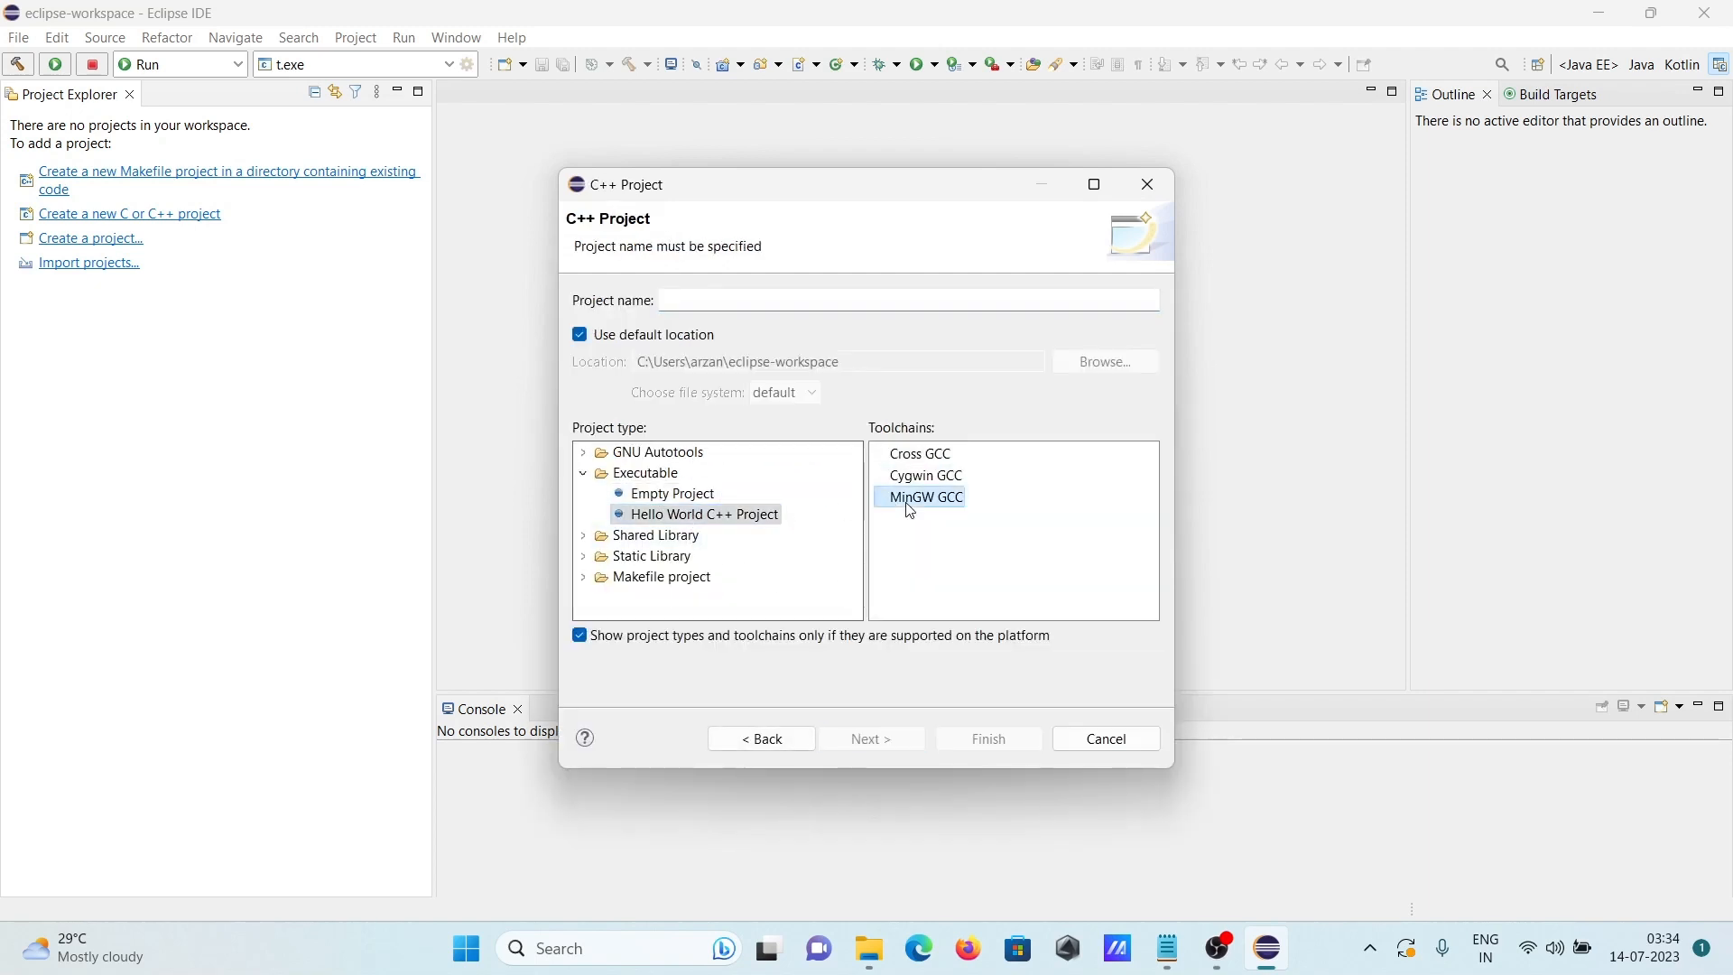
pyautogui.click(907, 300)
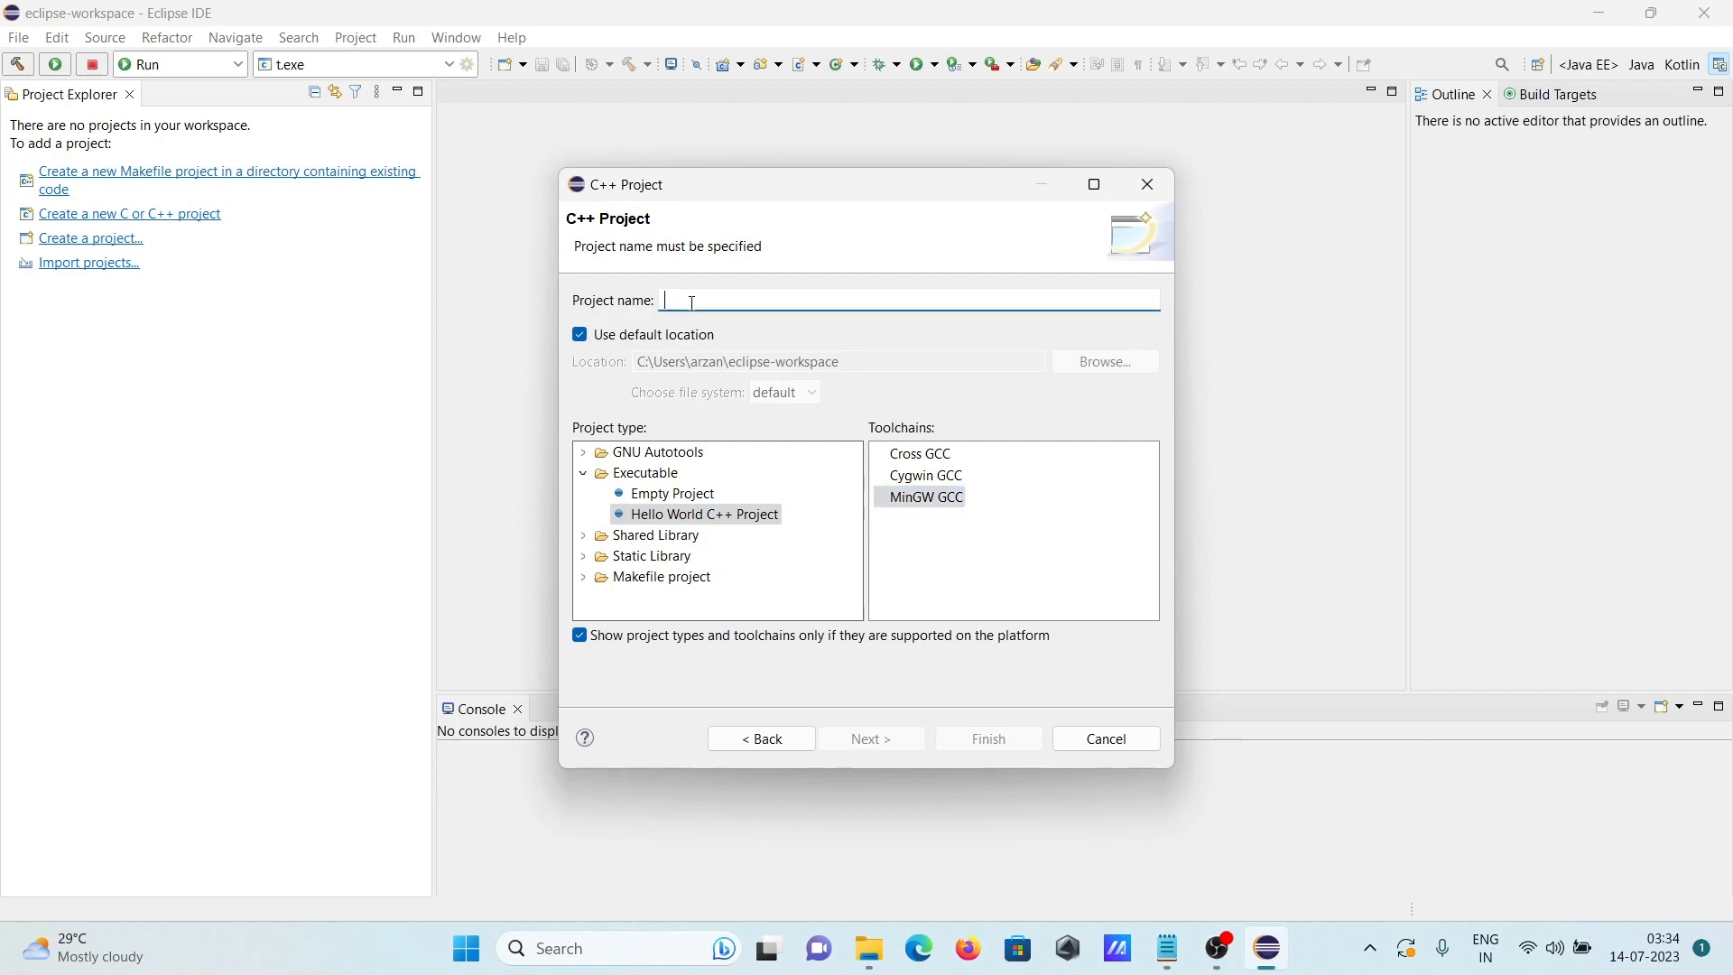
pyautogui.write('cp')
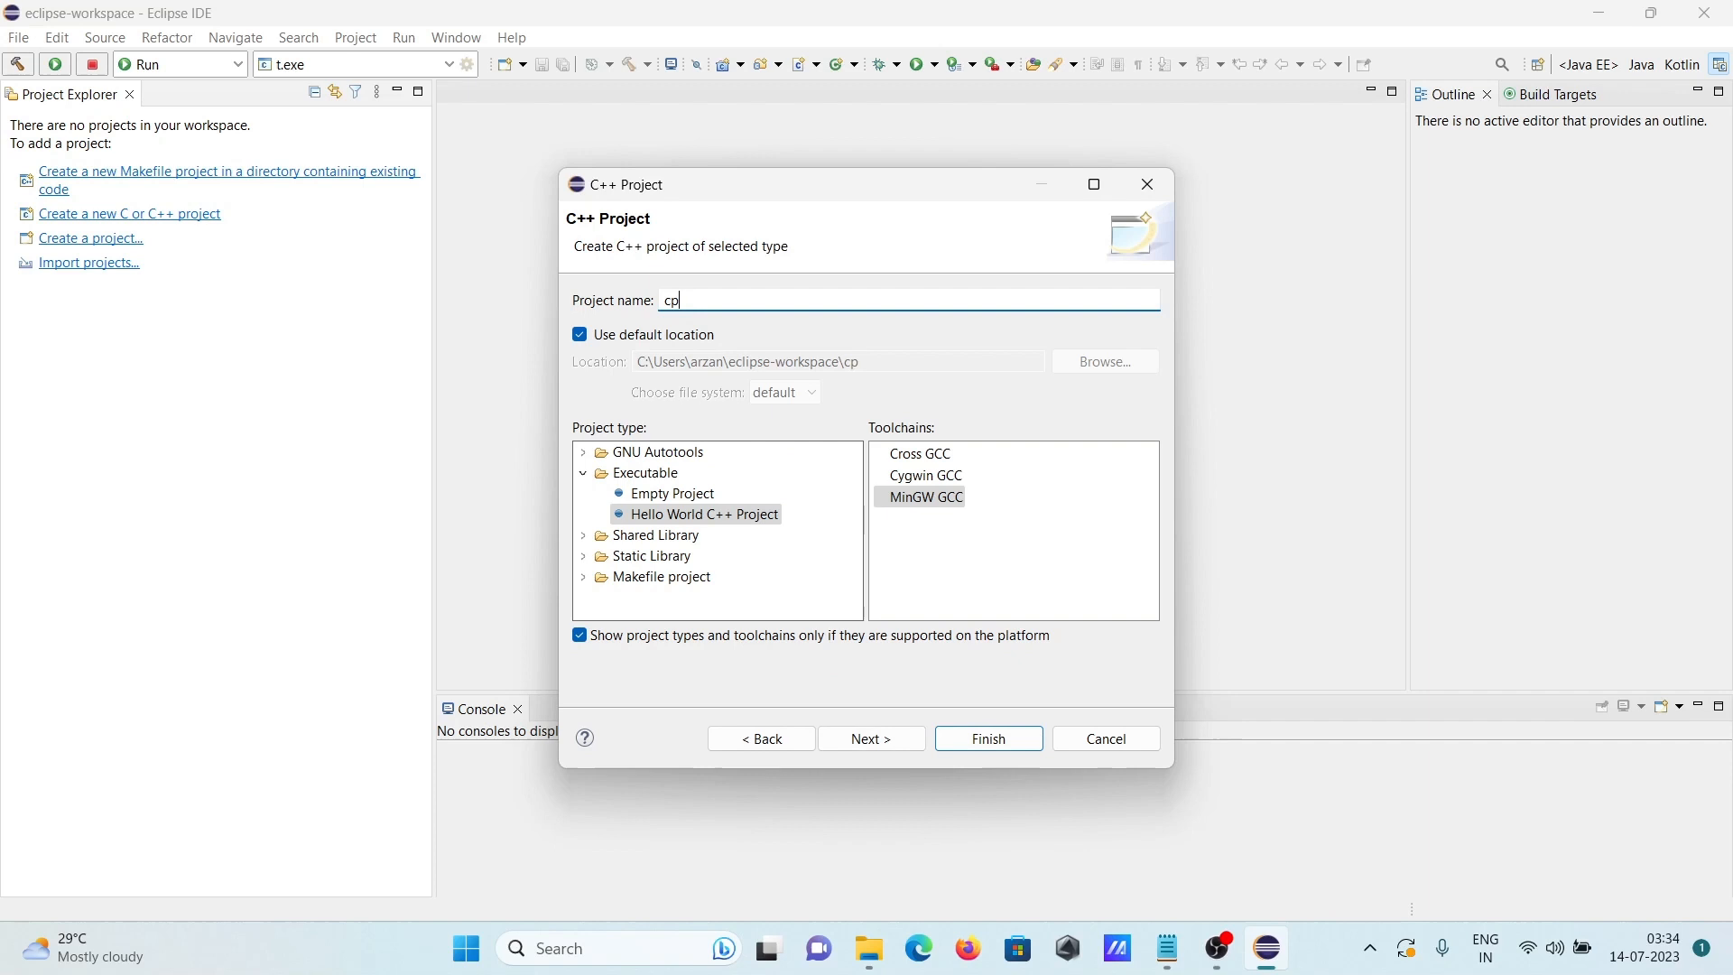
pyautogui.write('p')
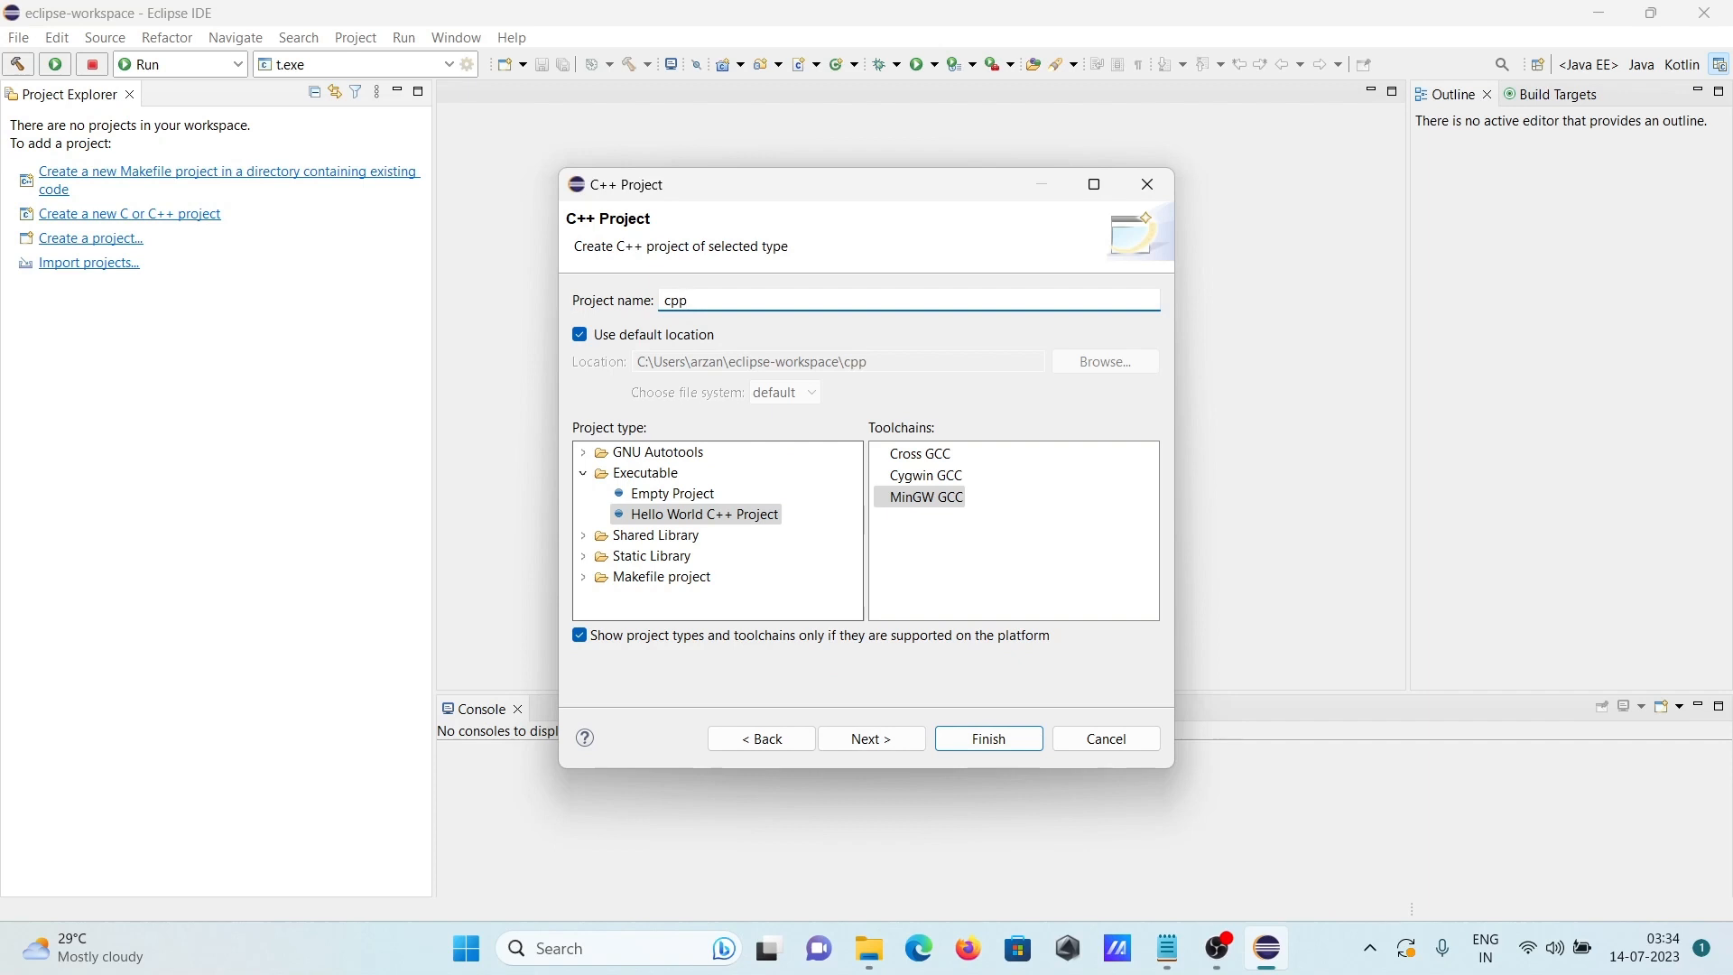
pyautogui.write('Tut')
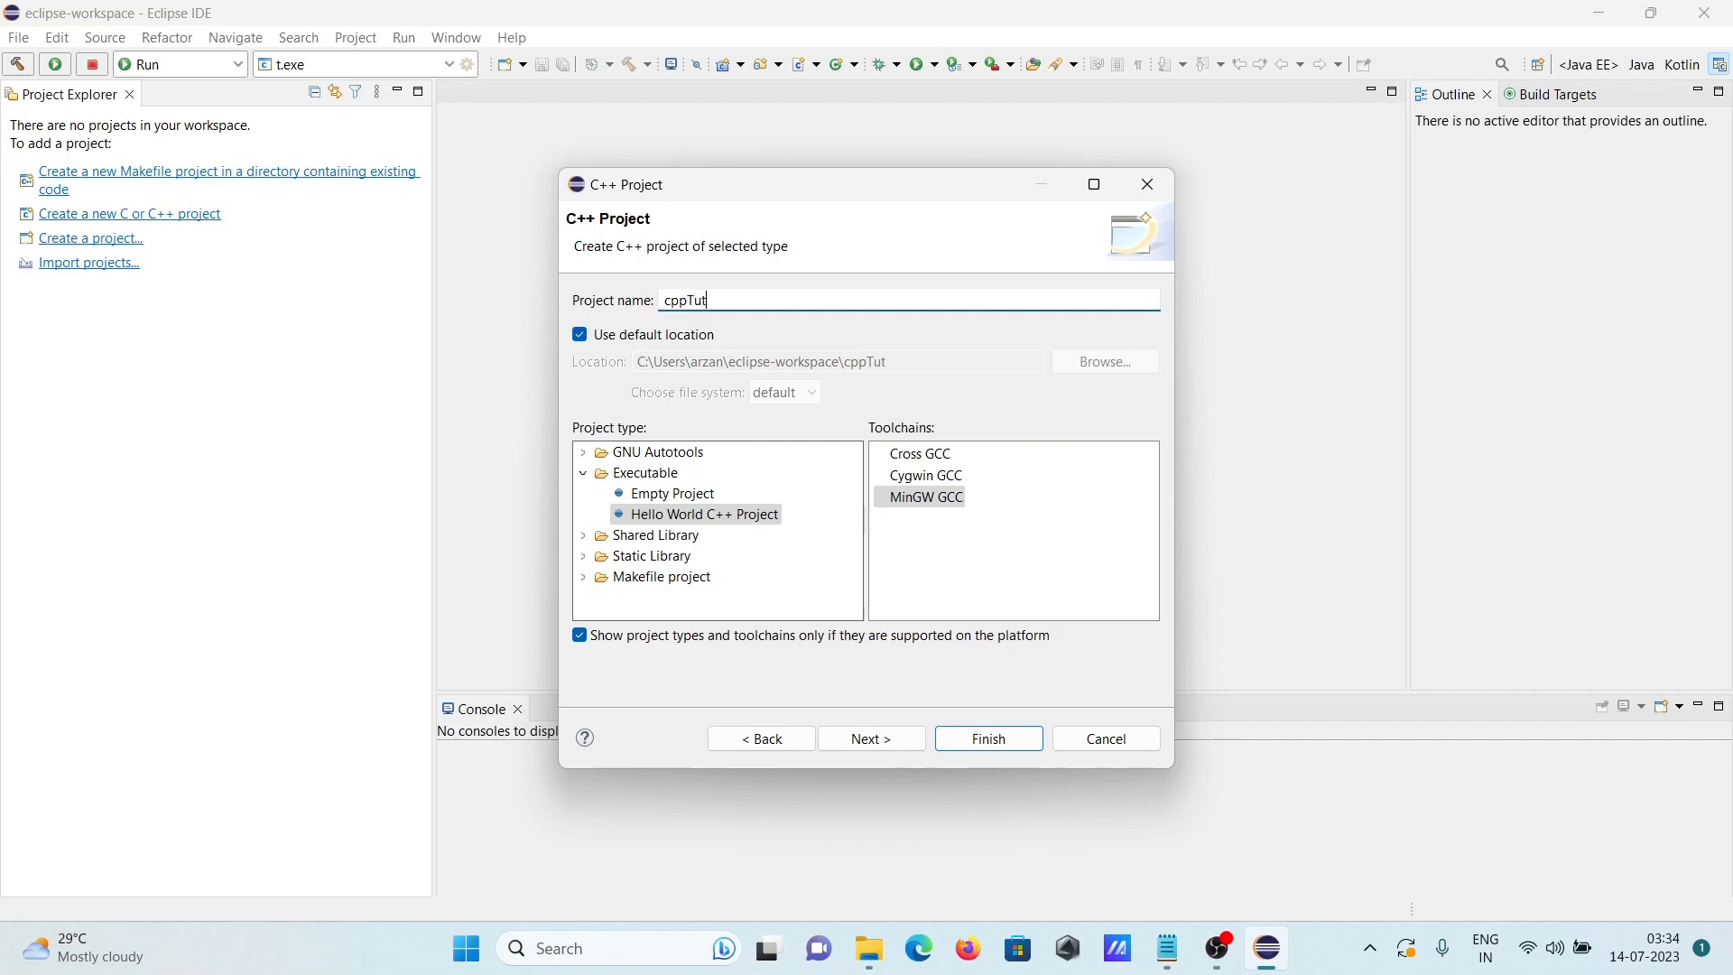
pyautogui.write('orial')
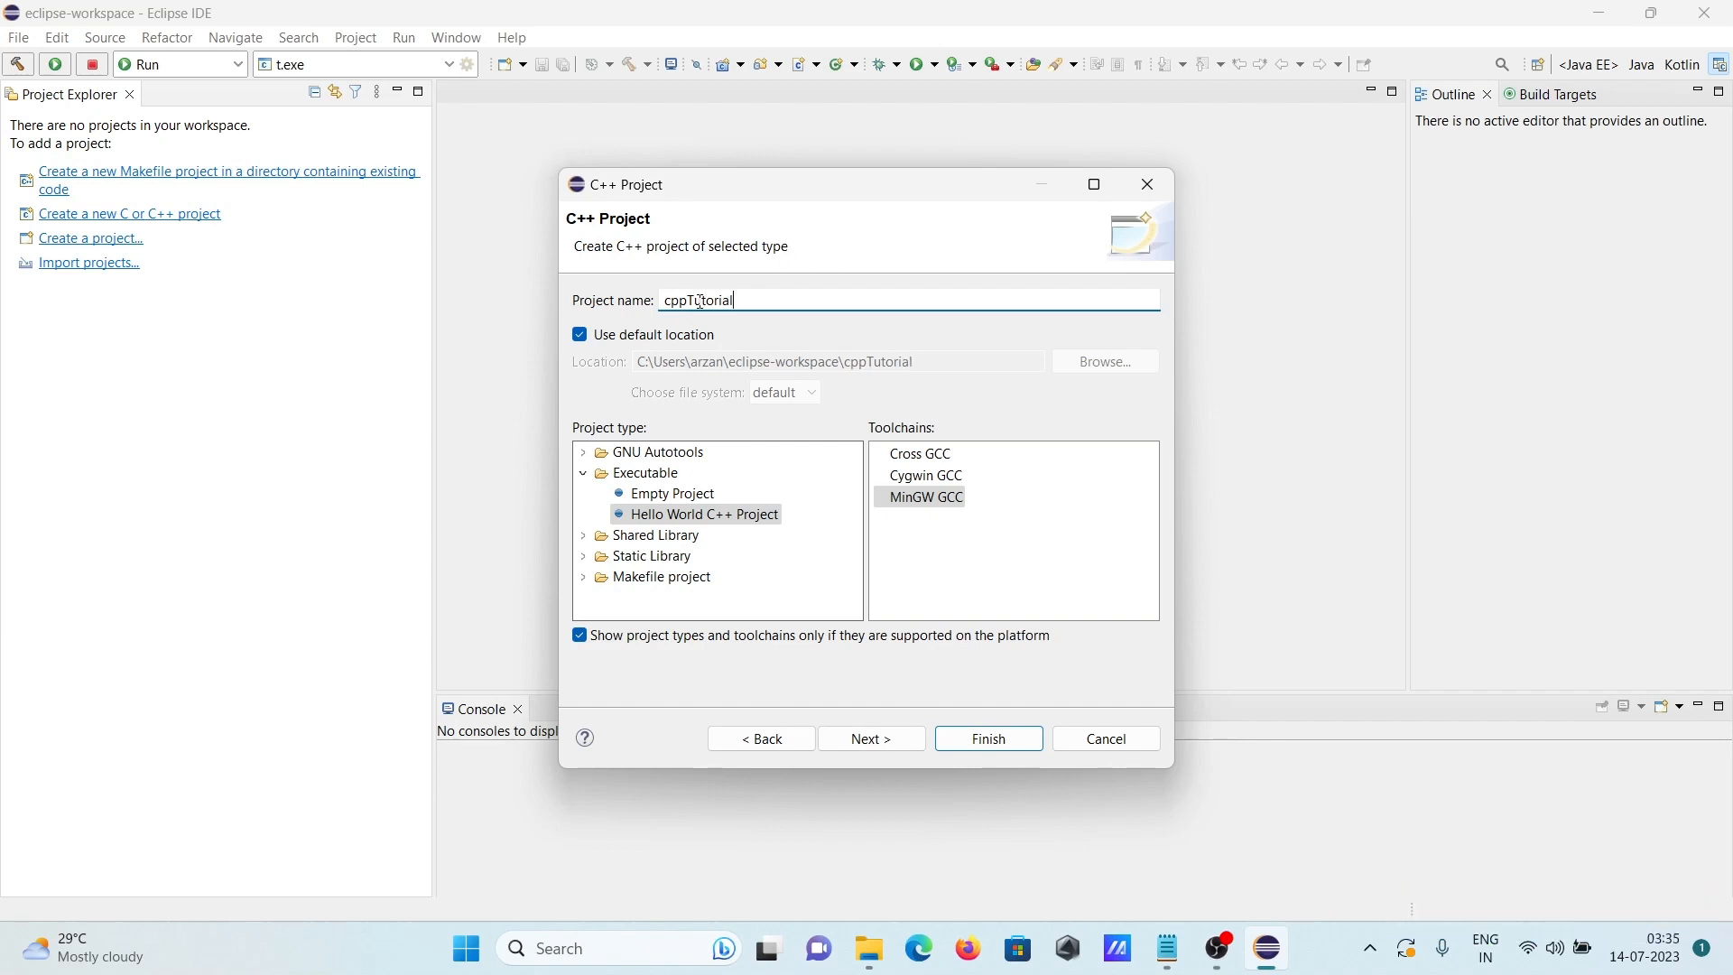
# Confirm the MinGW GCC toolchain and finish the wizard to create cppTutorial
pyautogui.click(924, 496)
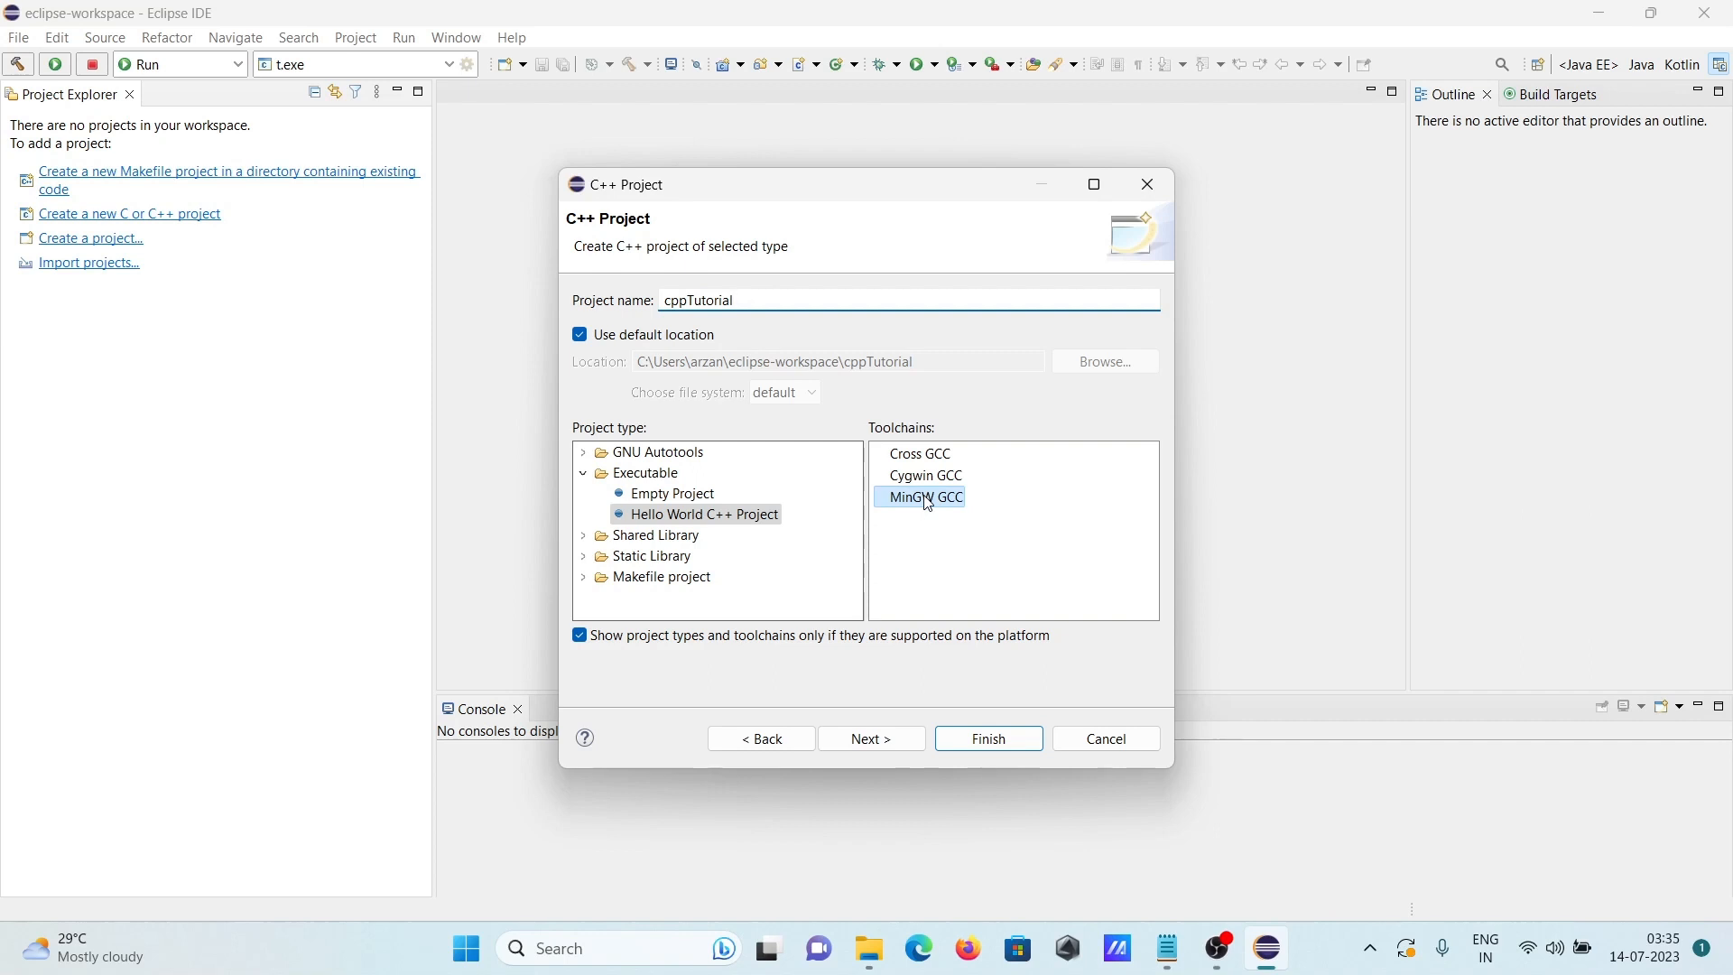
pyautogui.click(870, 739)
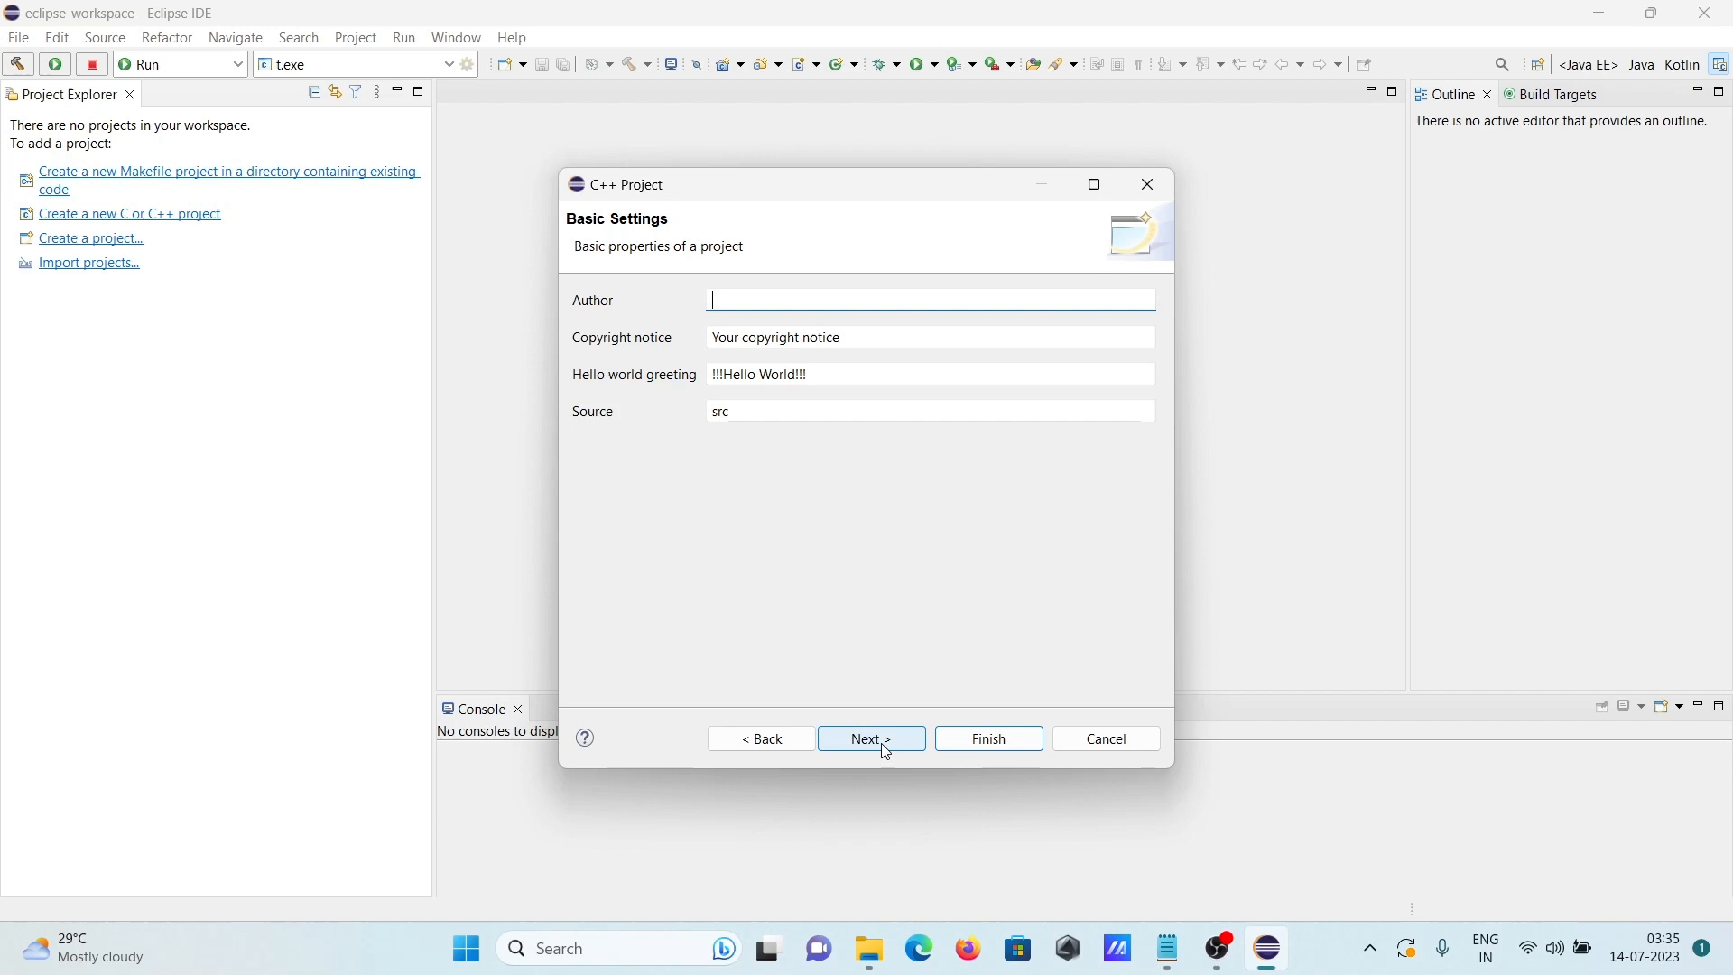
pyautogui.click(870, 738)
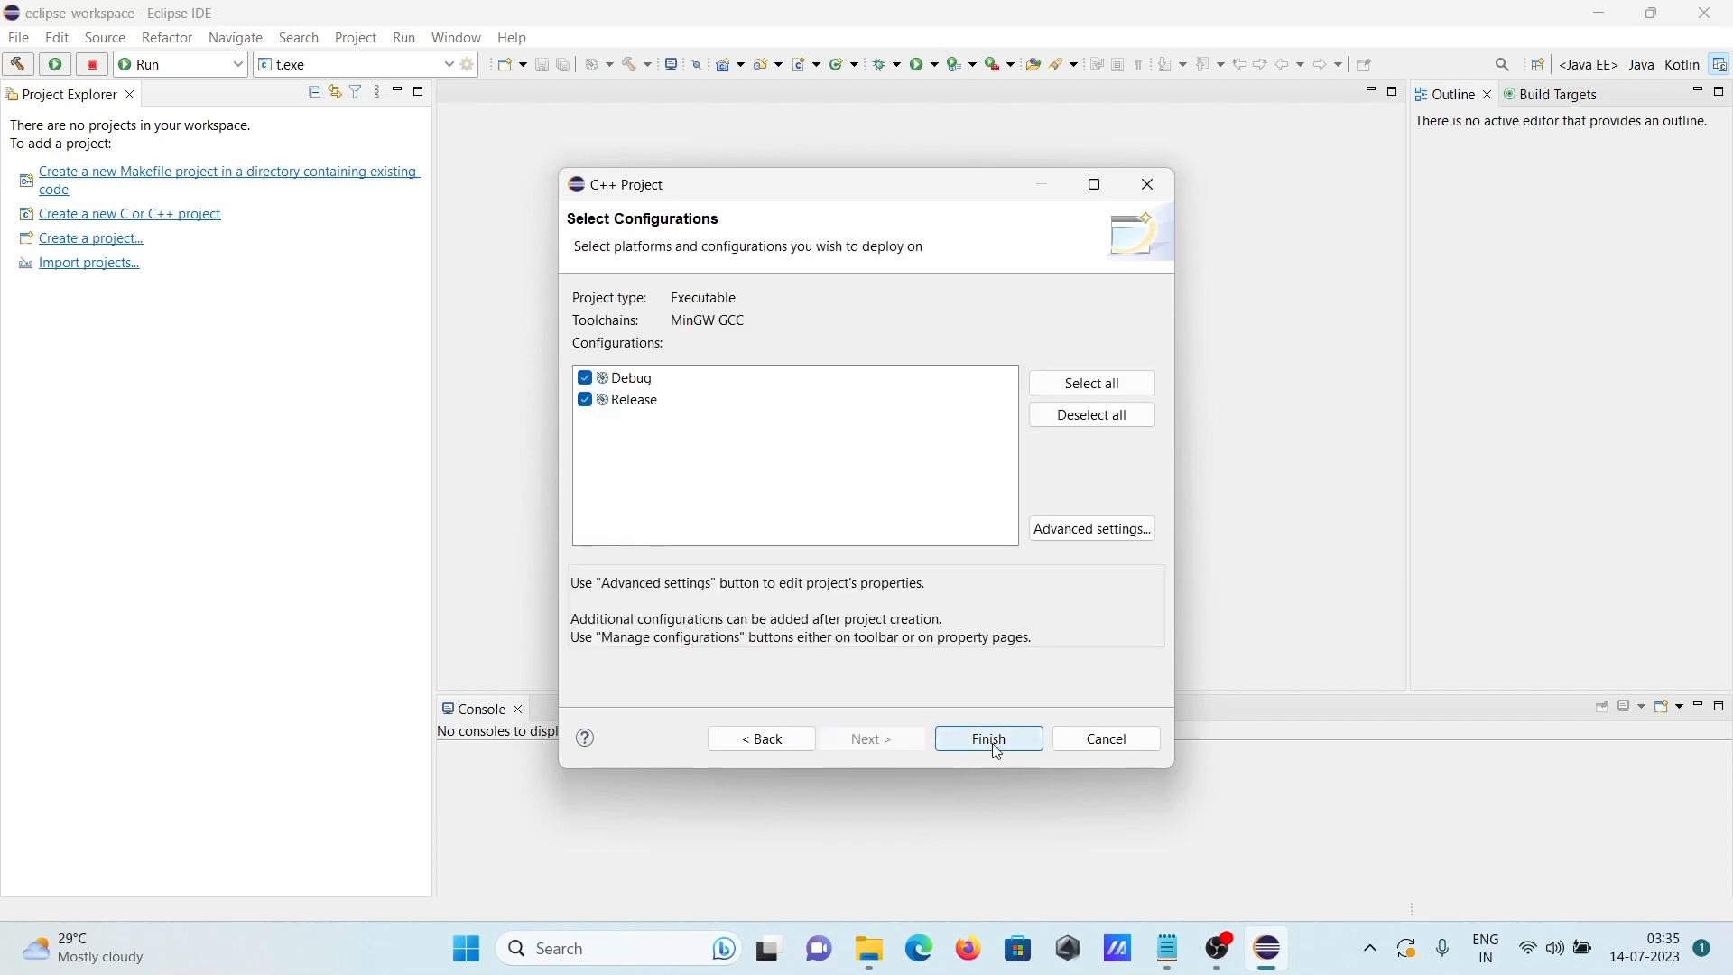
pyautogui.click(986, 739)
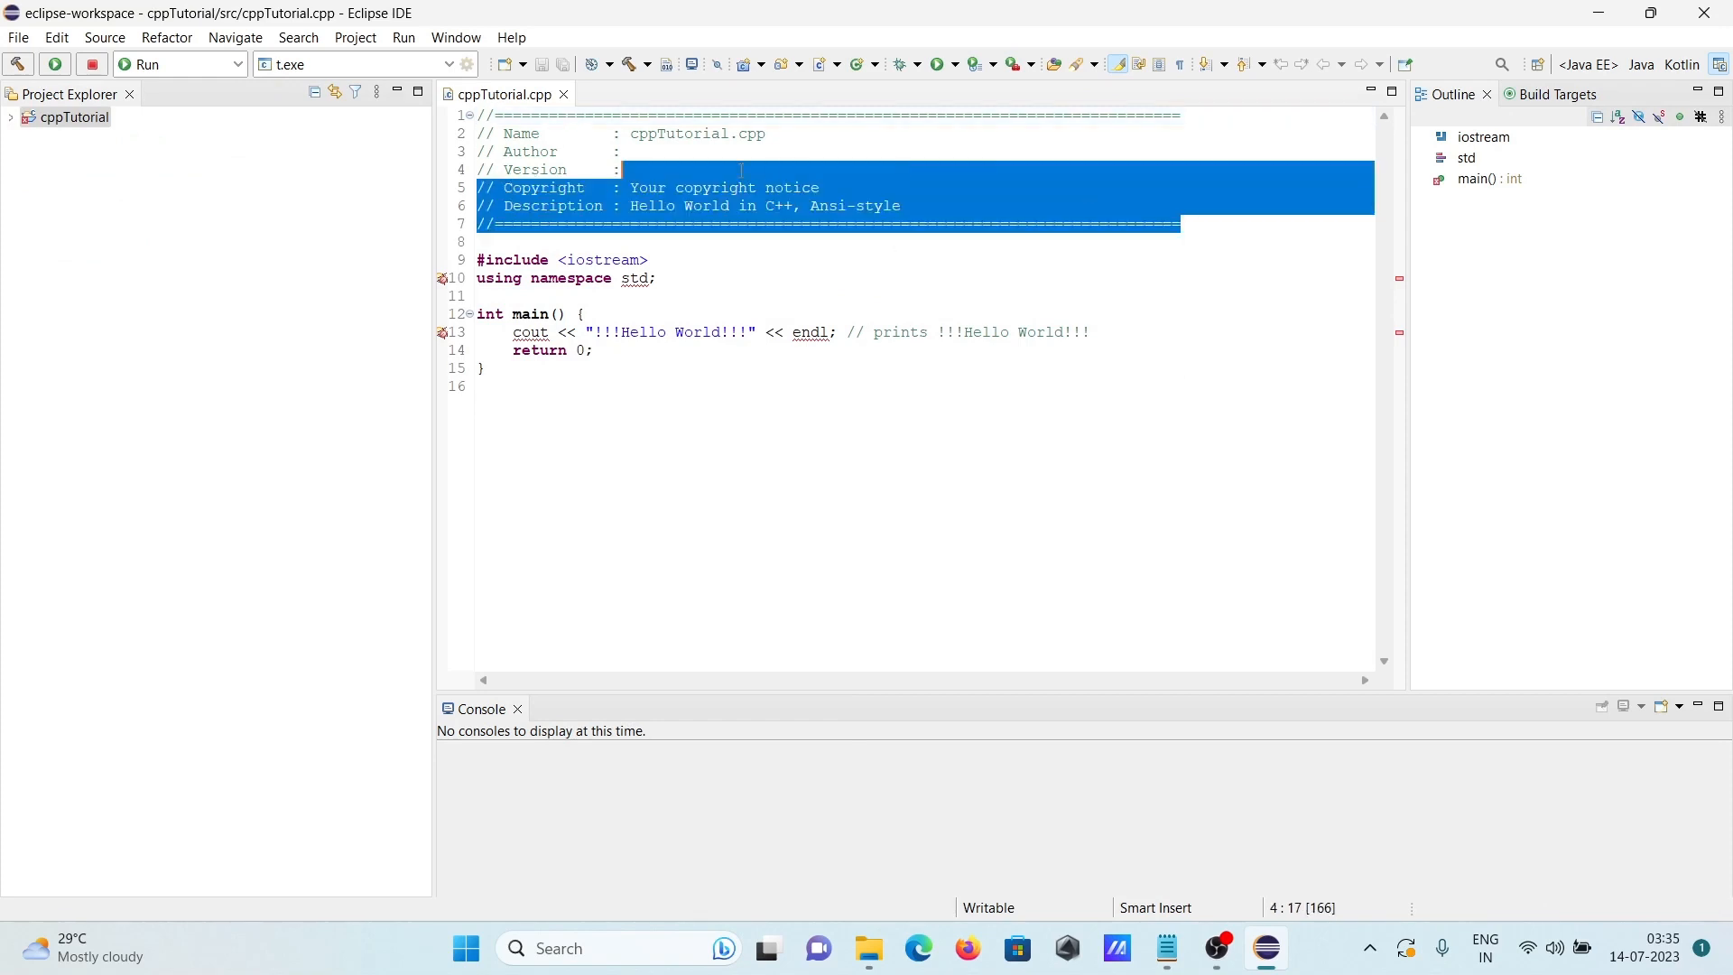
# Delete the generated header comment block from the top of cppTutorial.cpp
pyautogui.press('Delete')
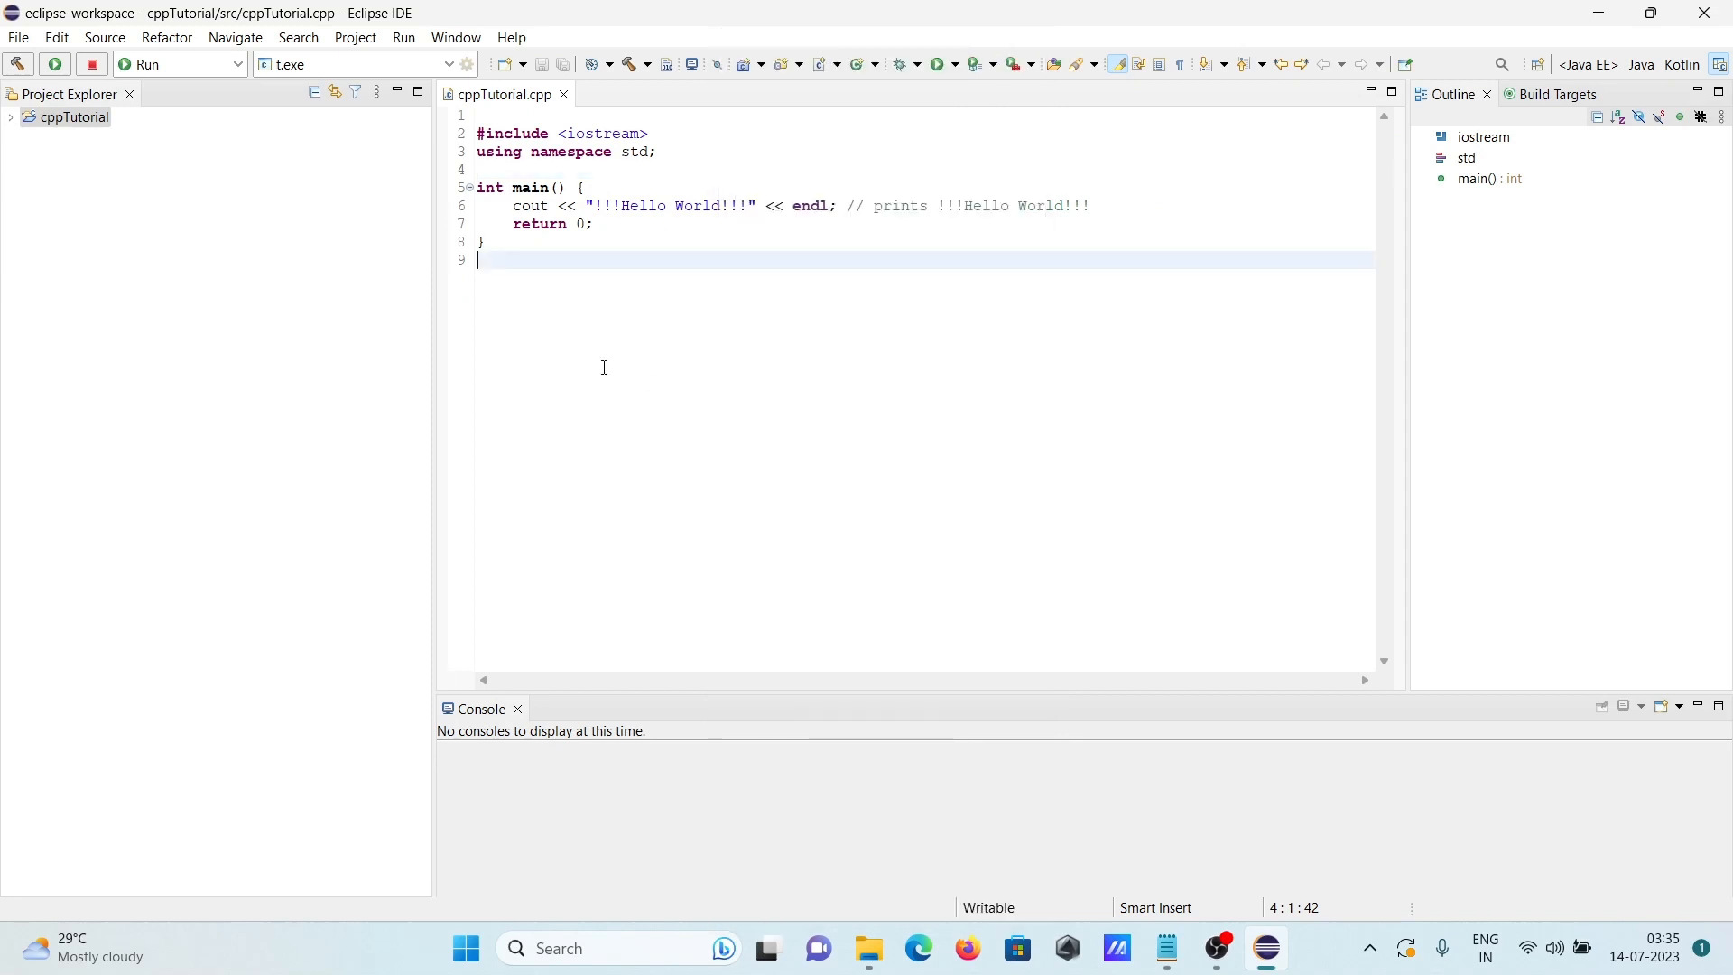
pyautogui.click(355, 36)
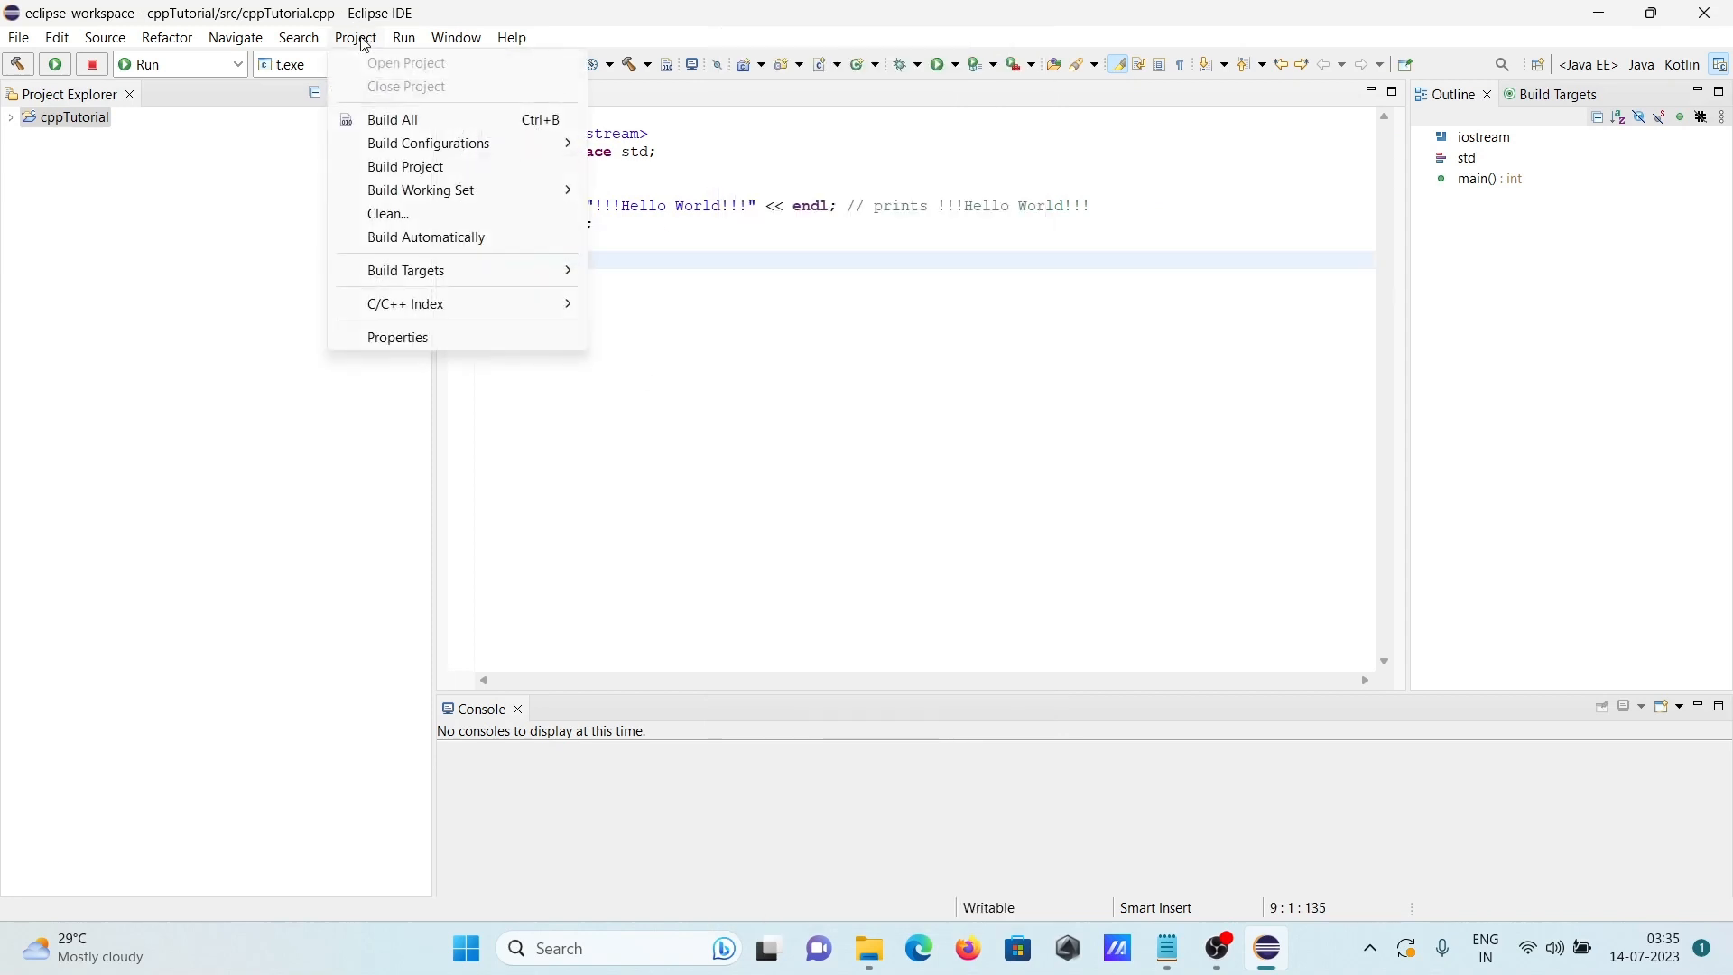
# Build All for cppTutorial, then run it as a Local C/C++ Application
pyautogui.click(393, 119)
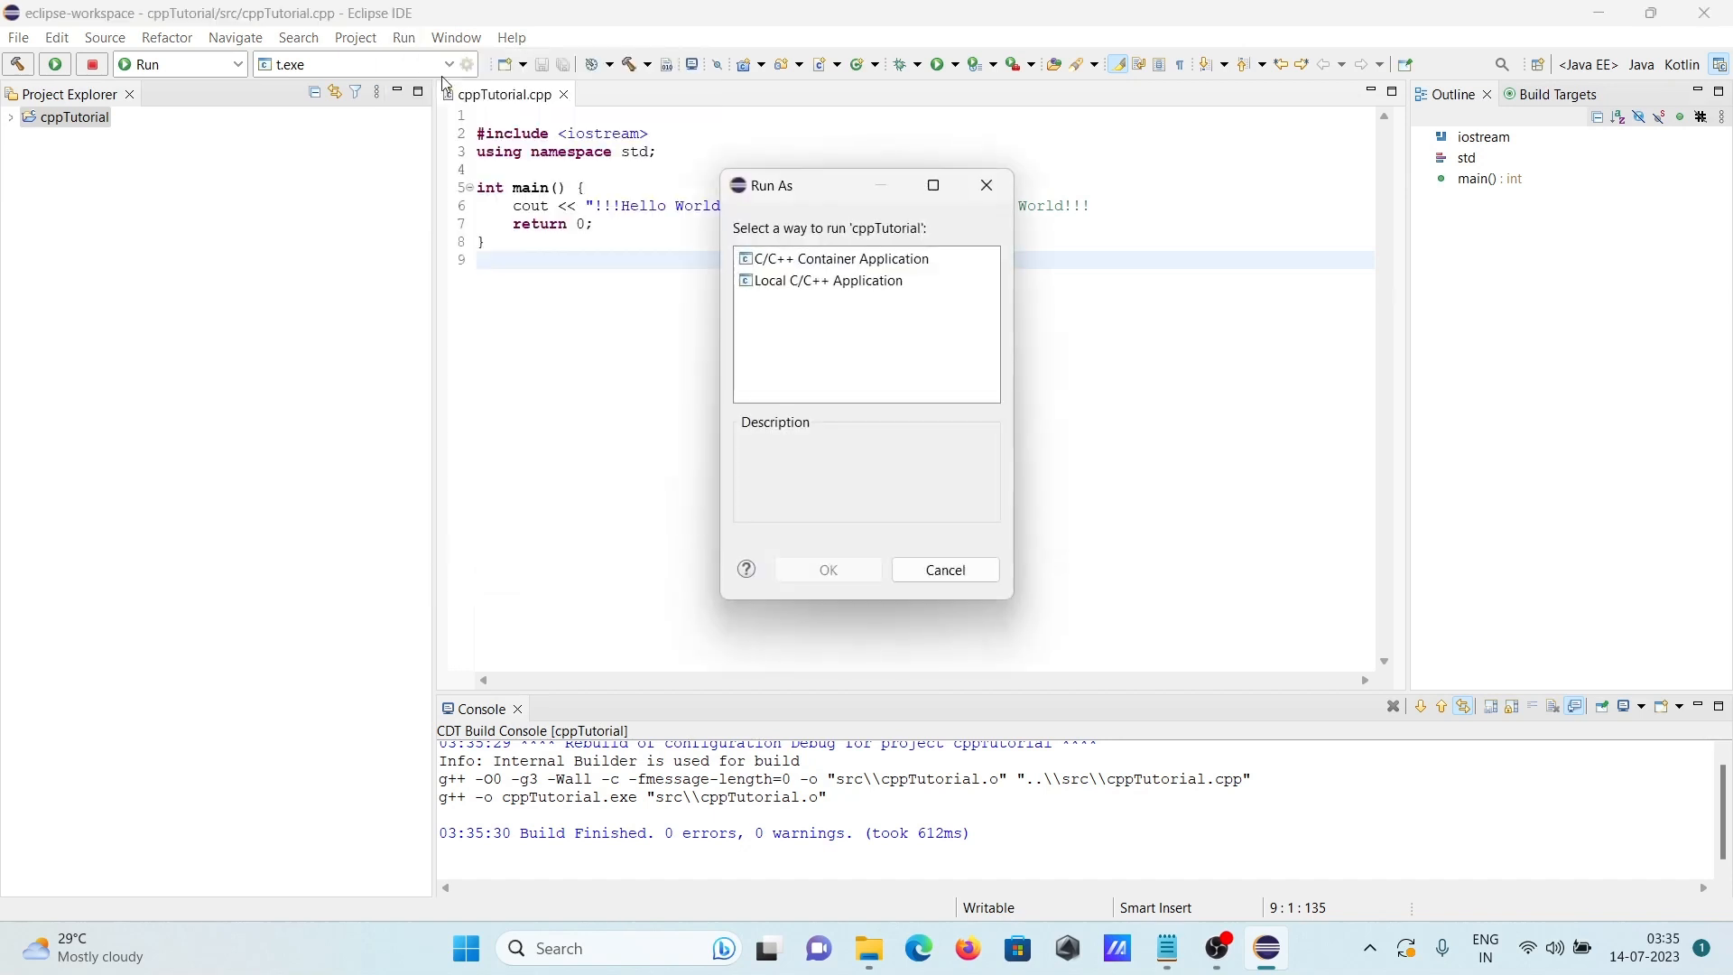
pyautogui.click(831, 280)
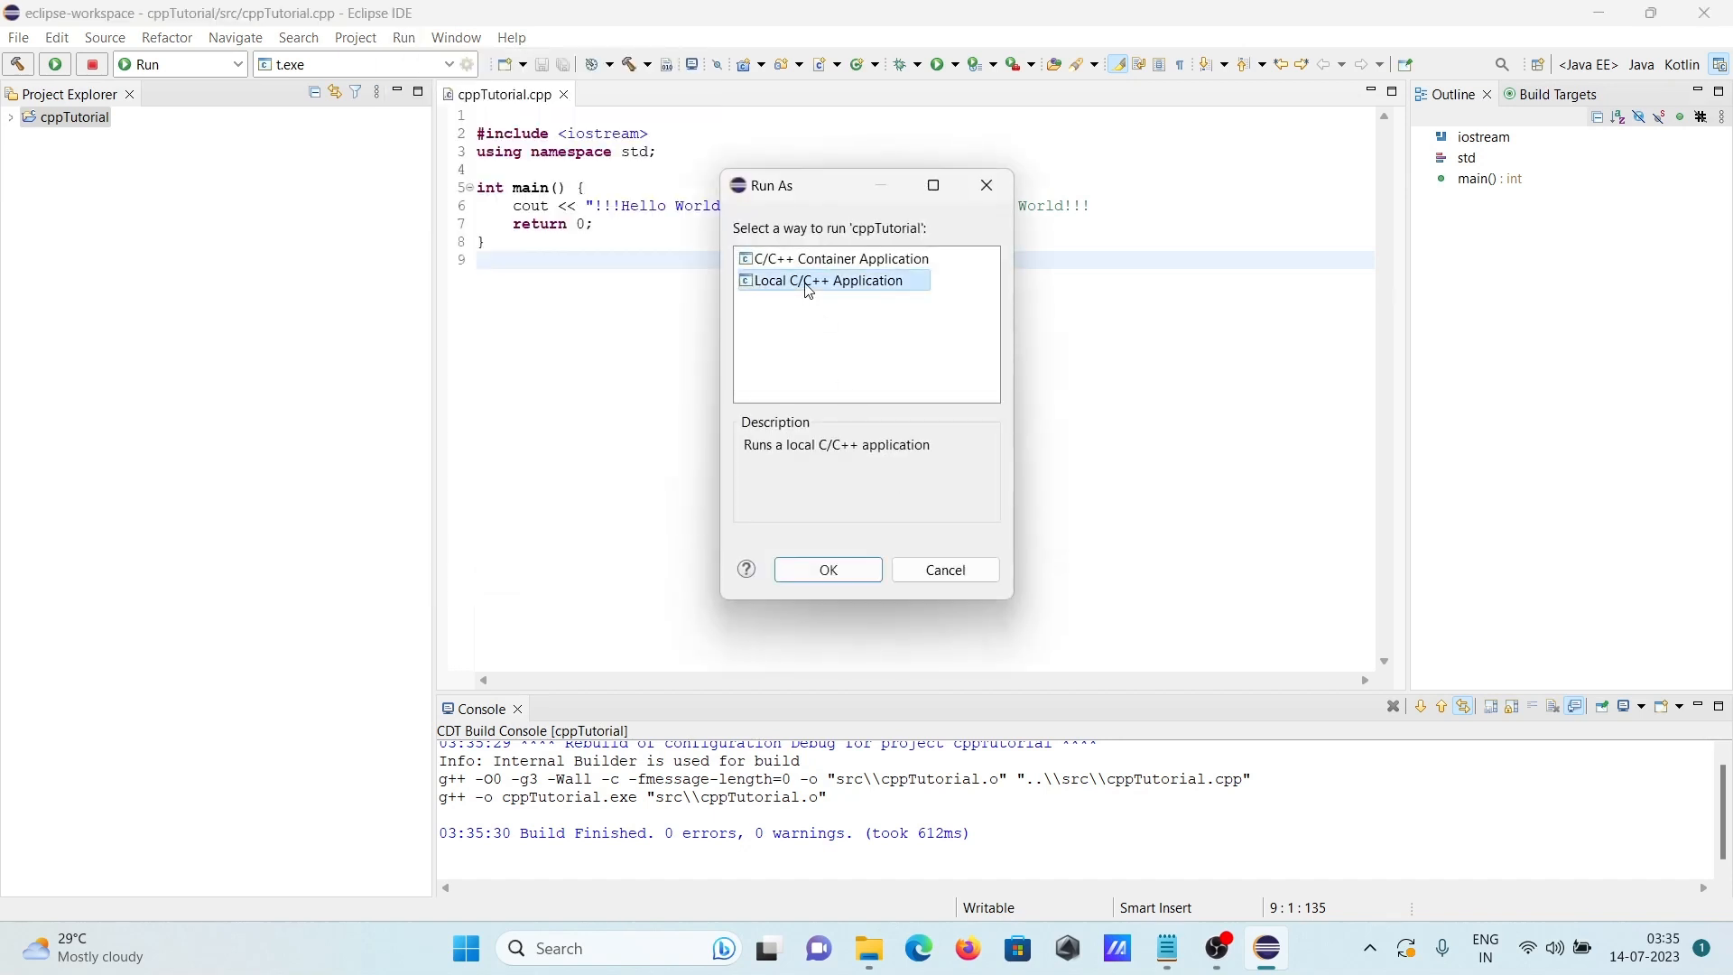
pyautogui.click(827, 569)
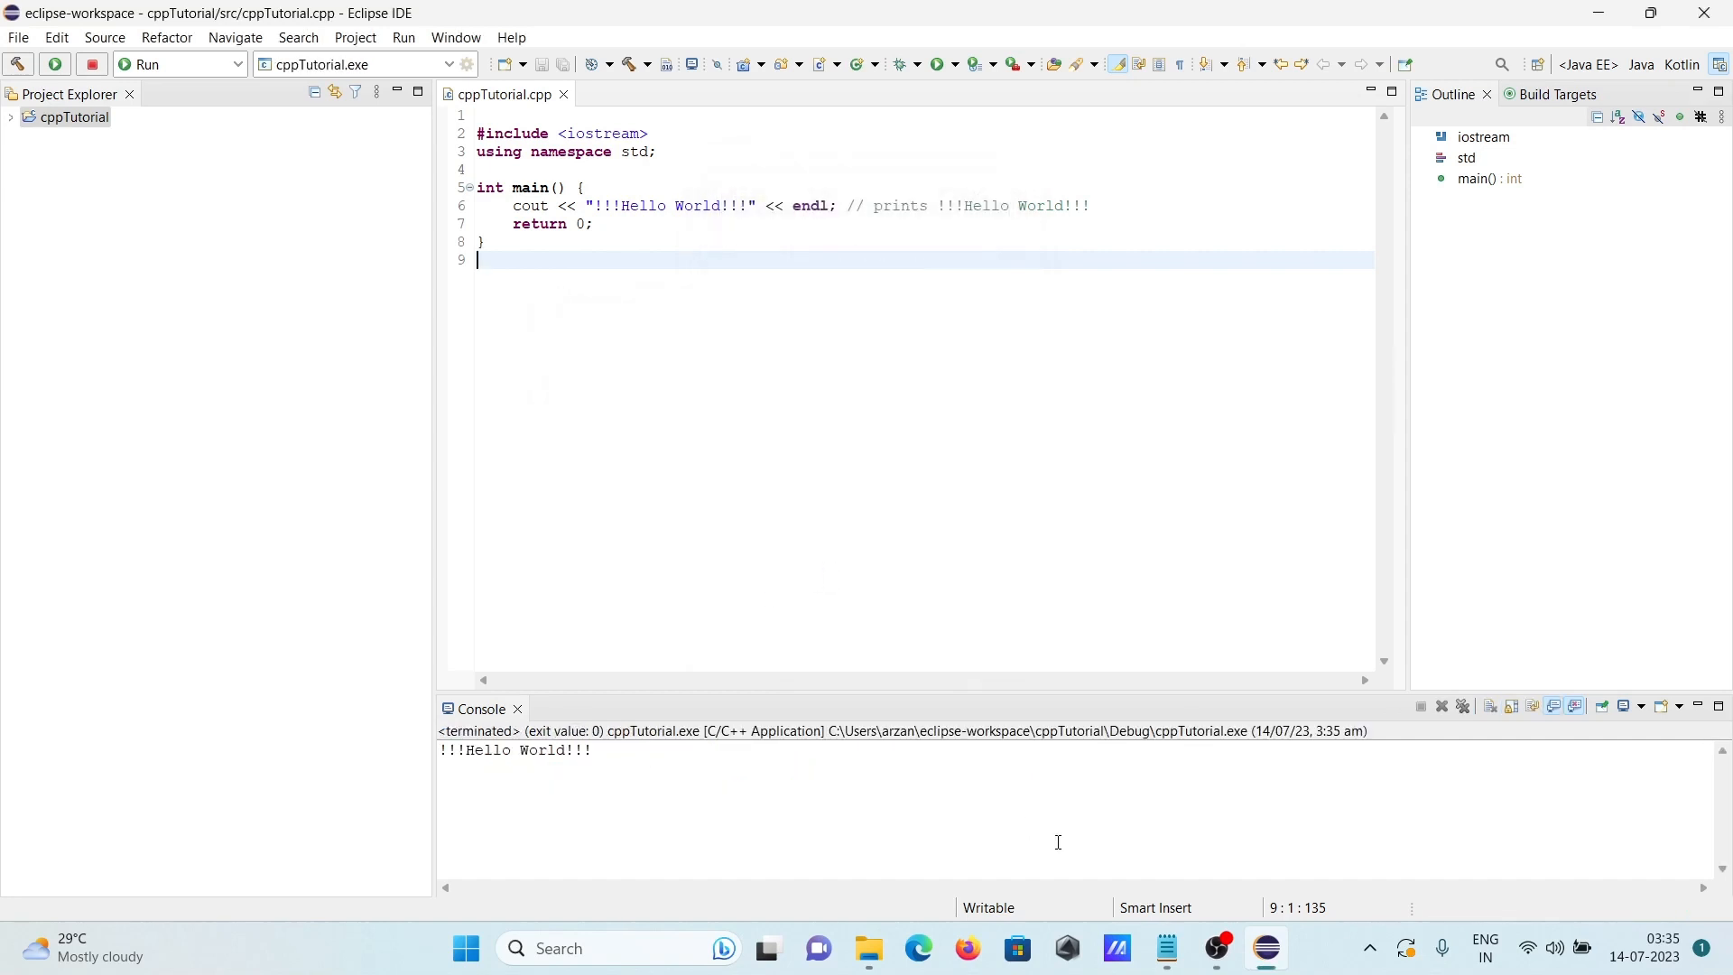
# Replace main's body with code reading n1 and n2 via cin and printing their sum
pyautogui.click(1166, 947)
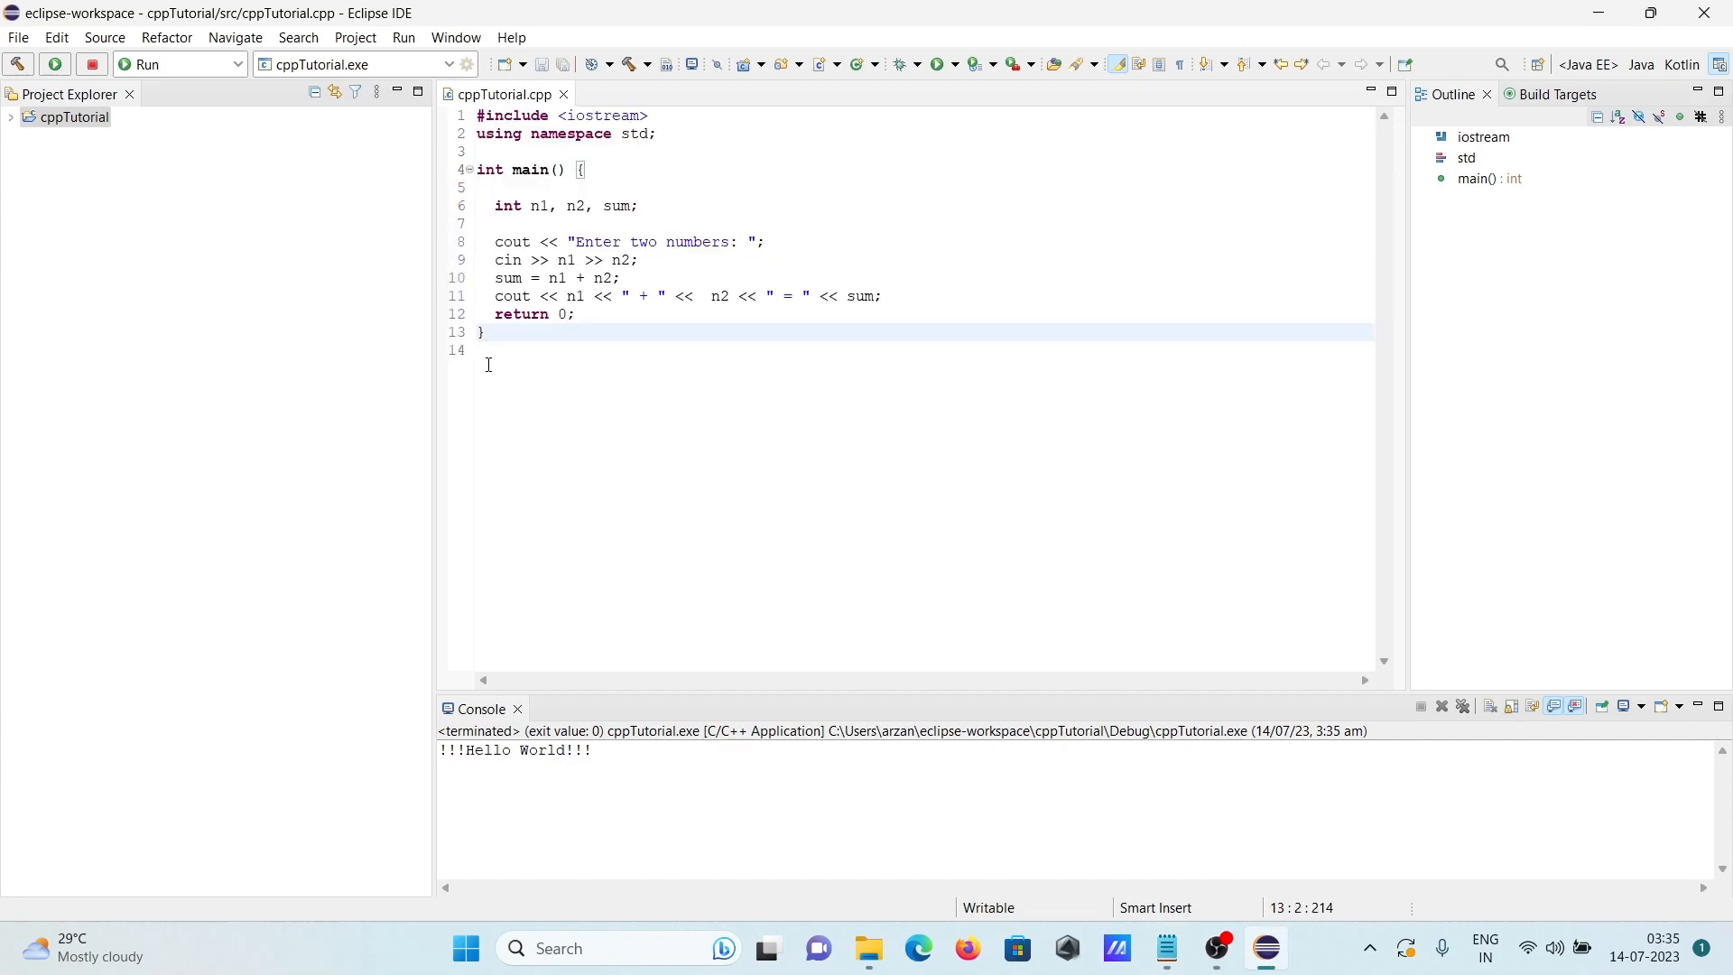
# Run cppTutorial and enter 8 and 9 in the console to get 8 + 9 = 17
pyautogui.rightClick(660, 296)
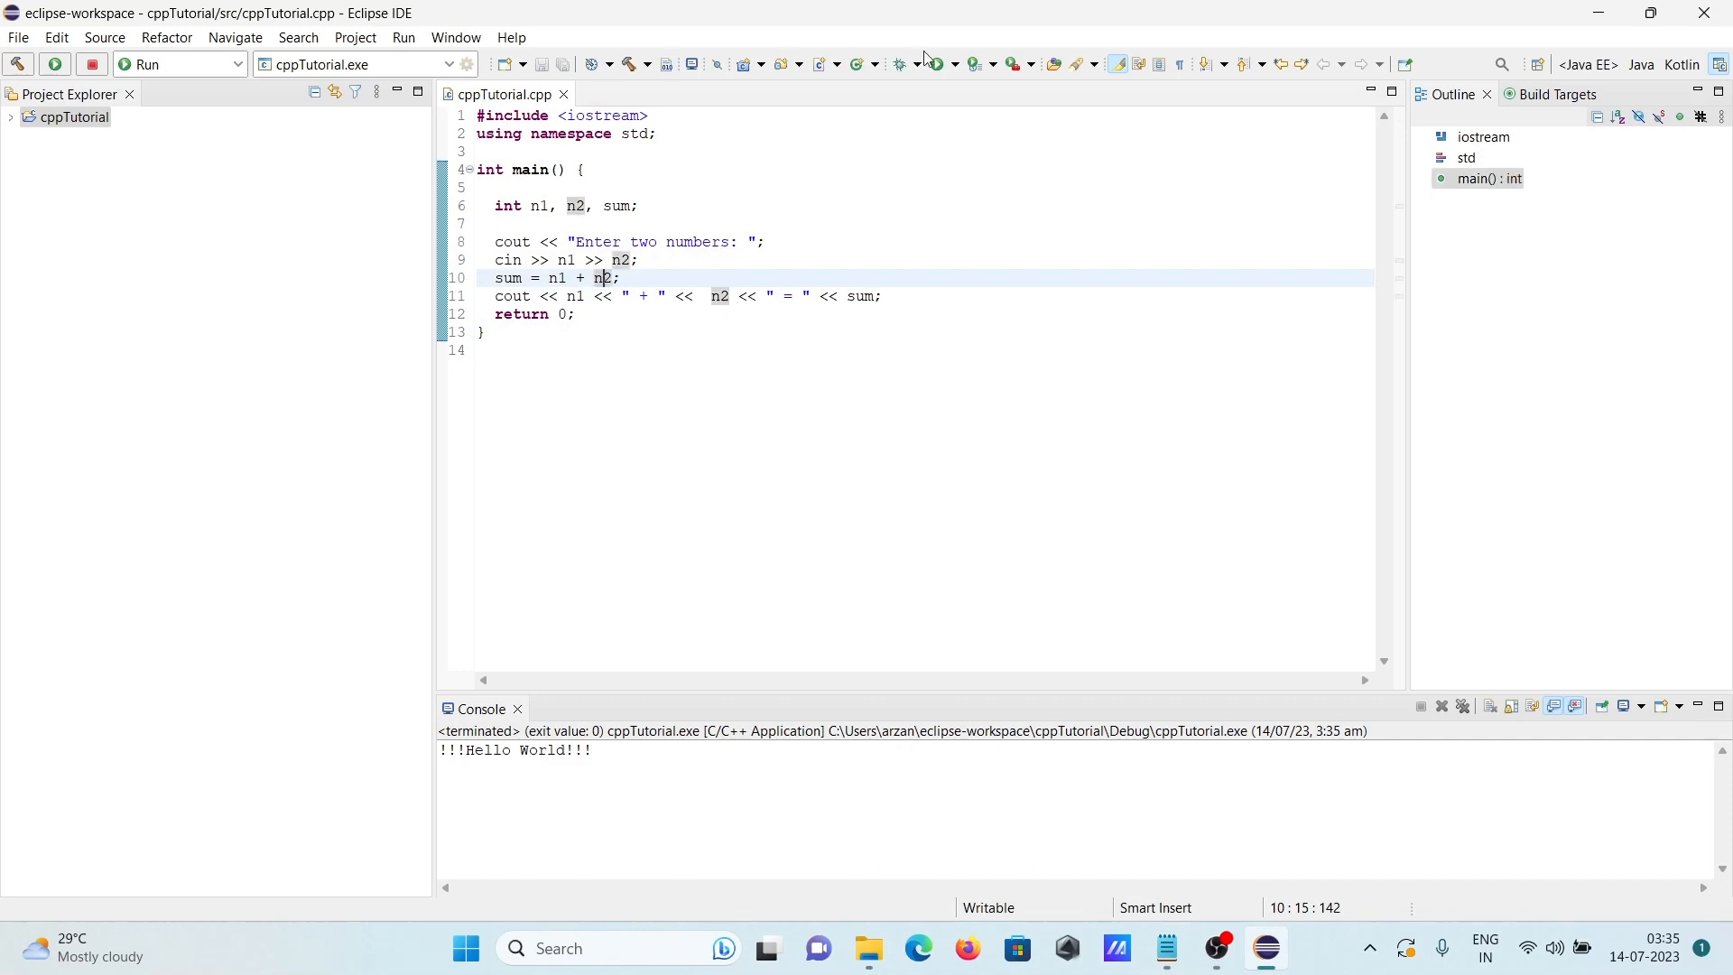
pyautogui.click(54, 63)
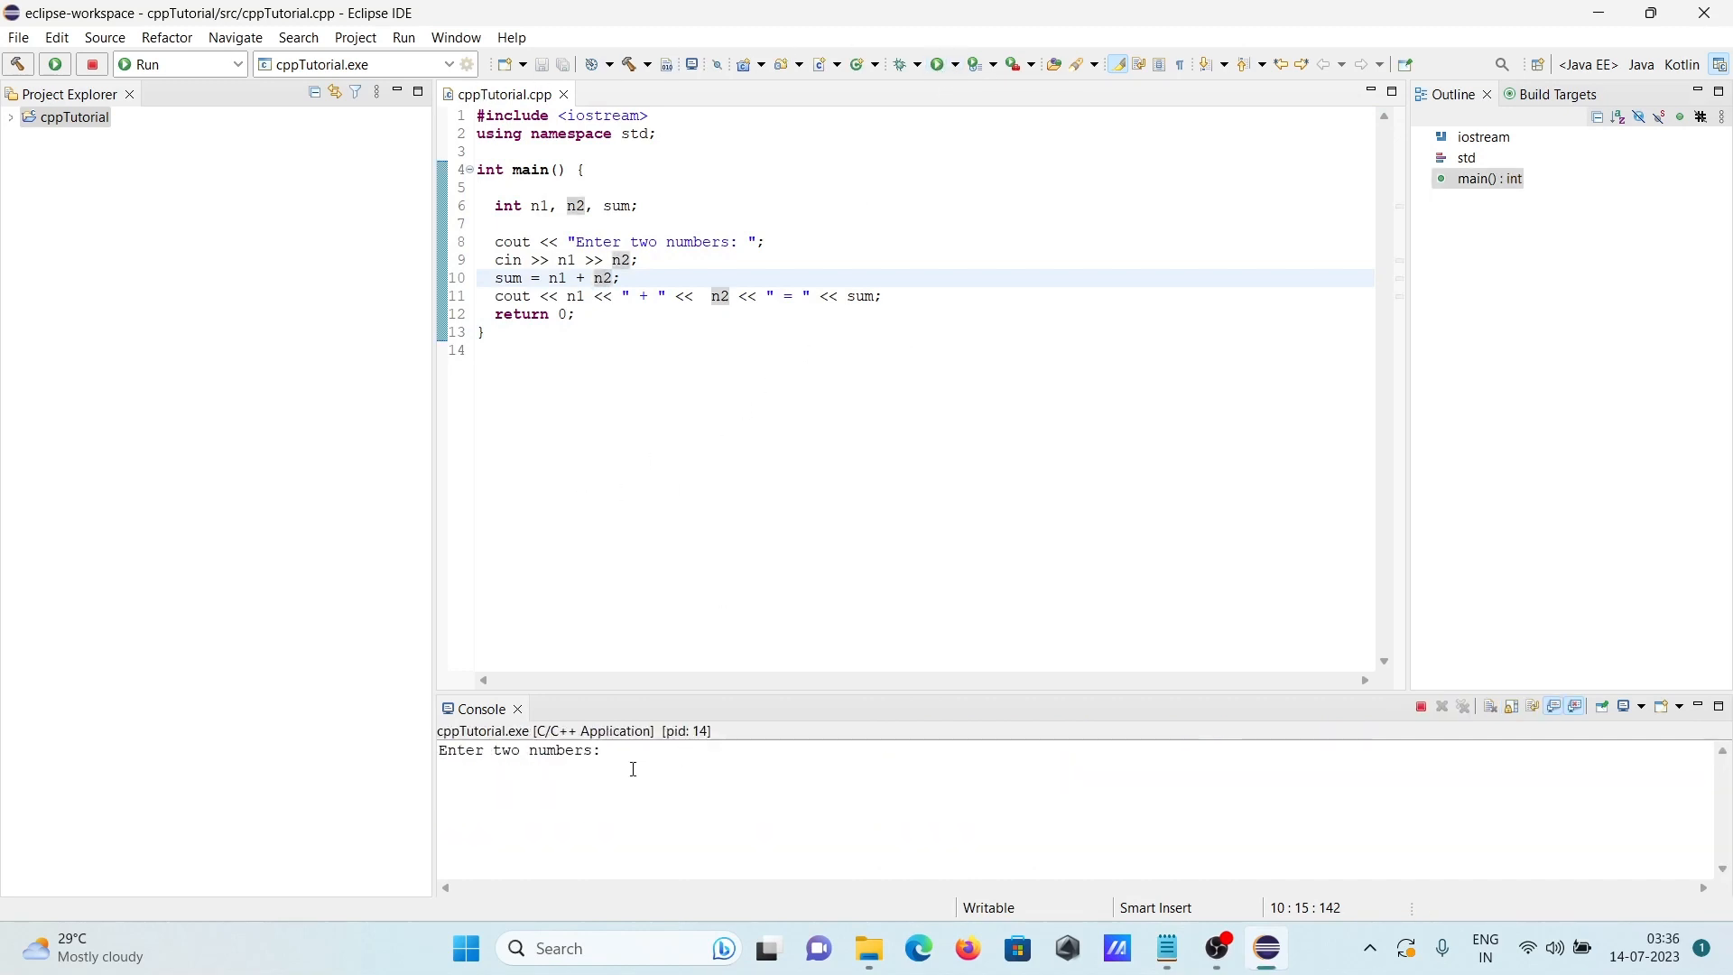
pyautogui.write('8')
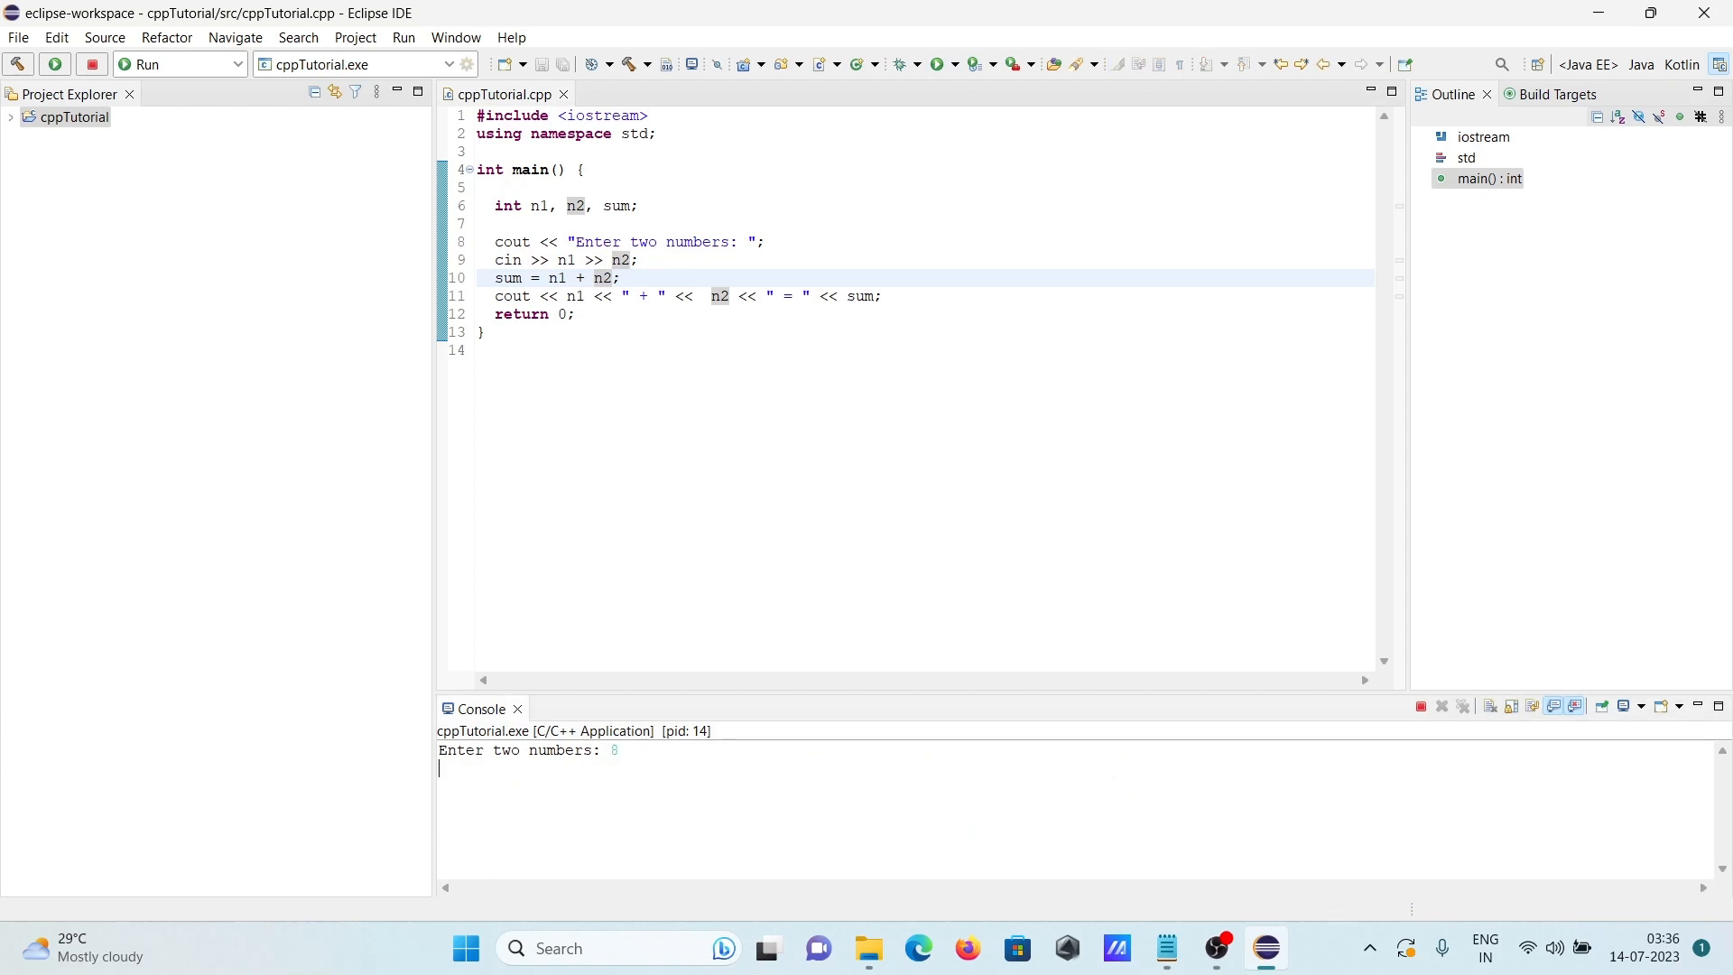
pyautogui.write('9')
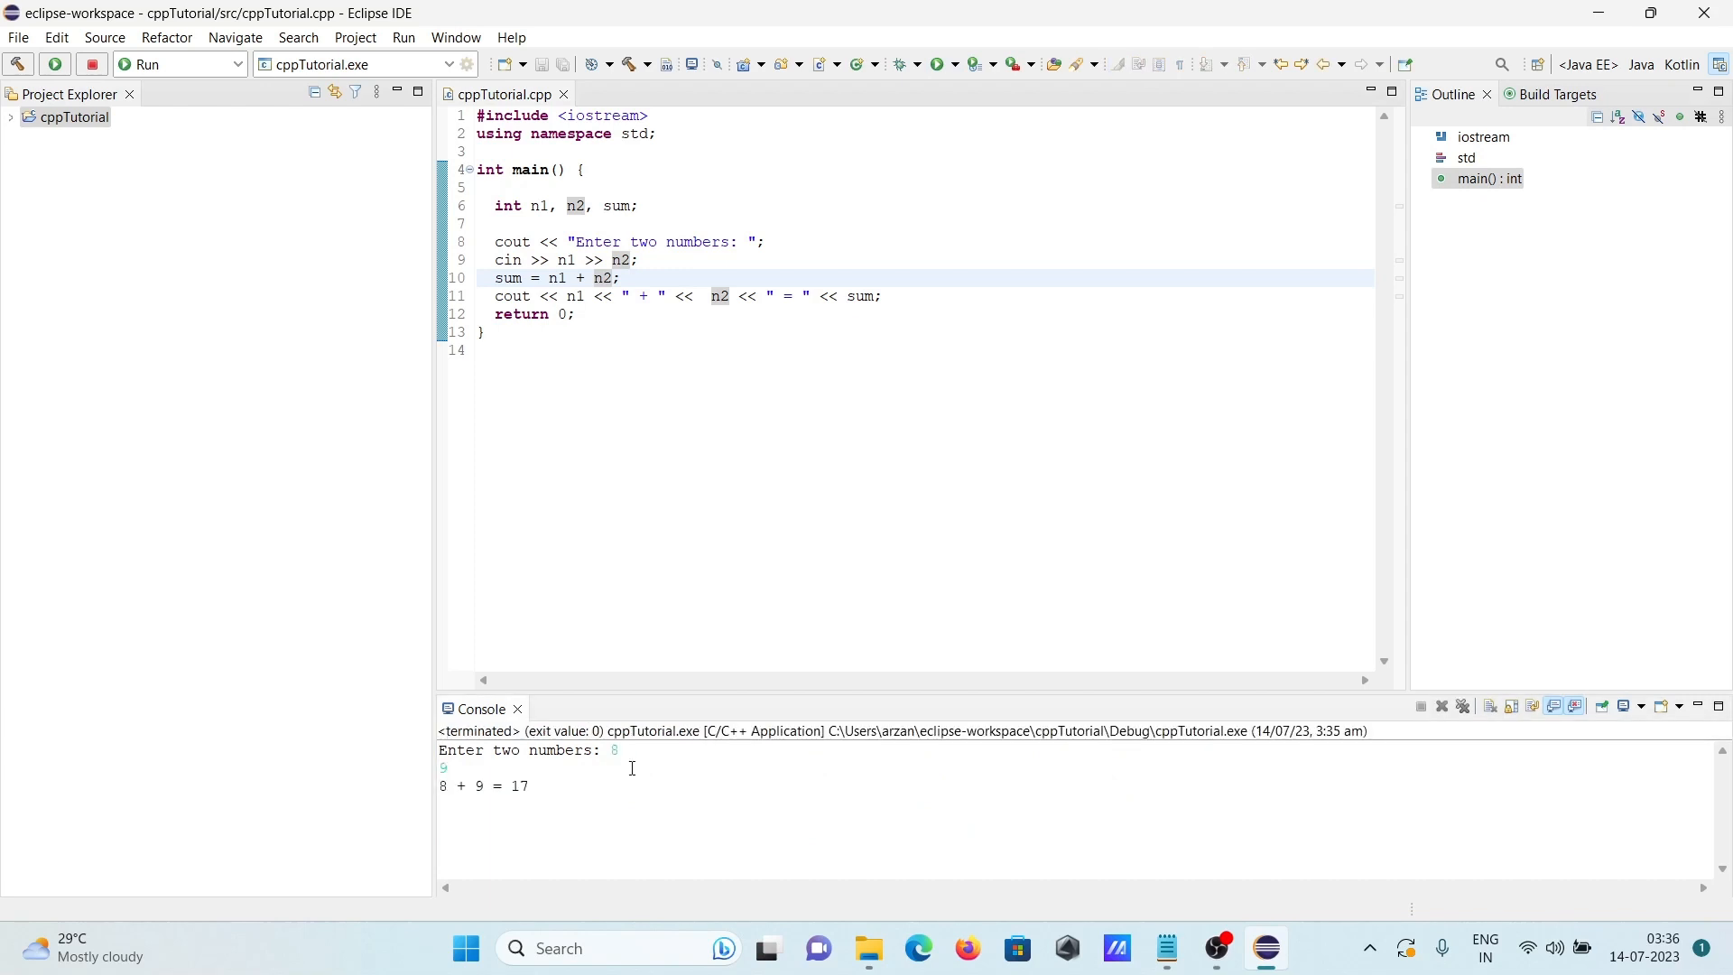
pyautogui.moveTo(1143, 858)
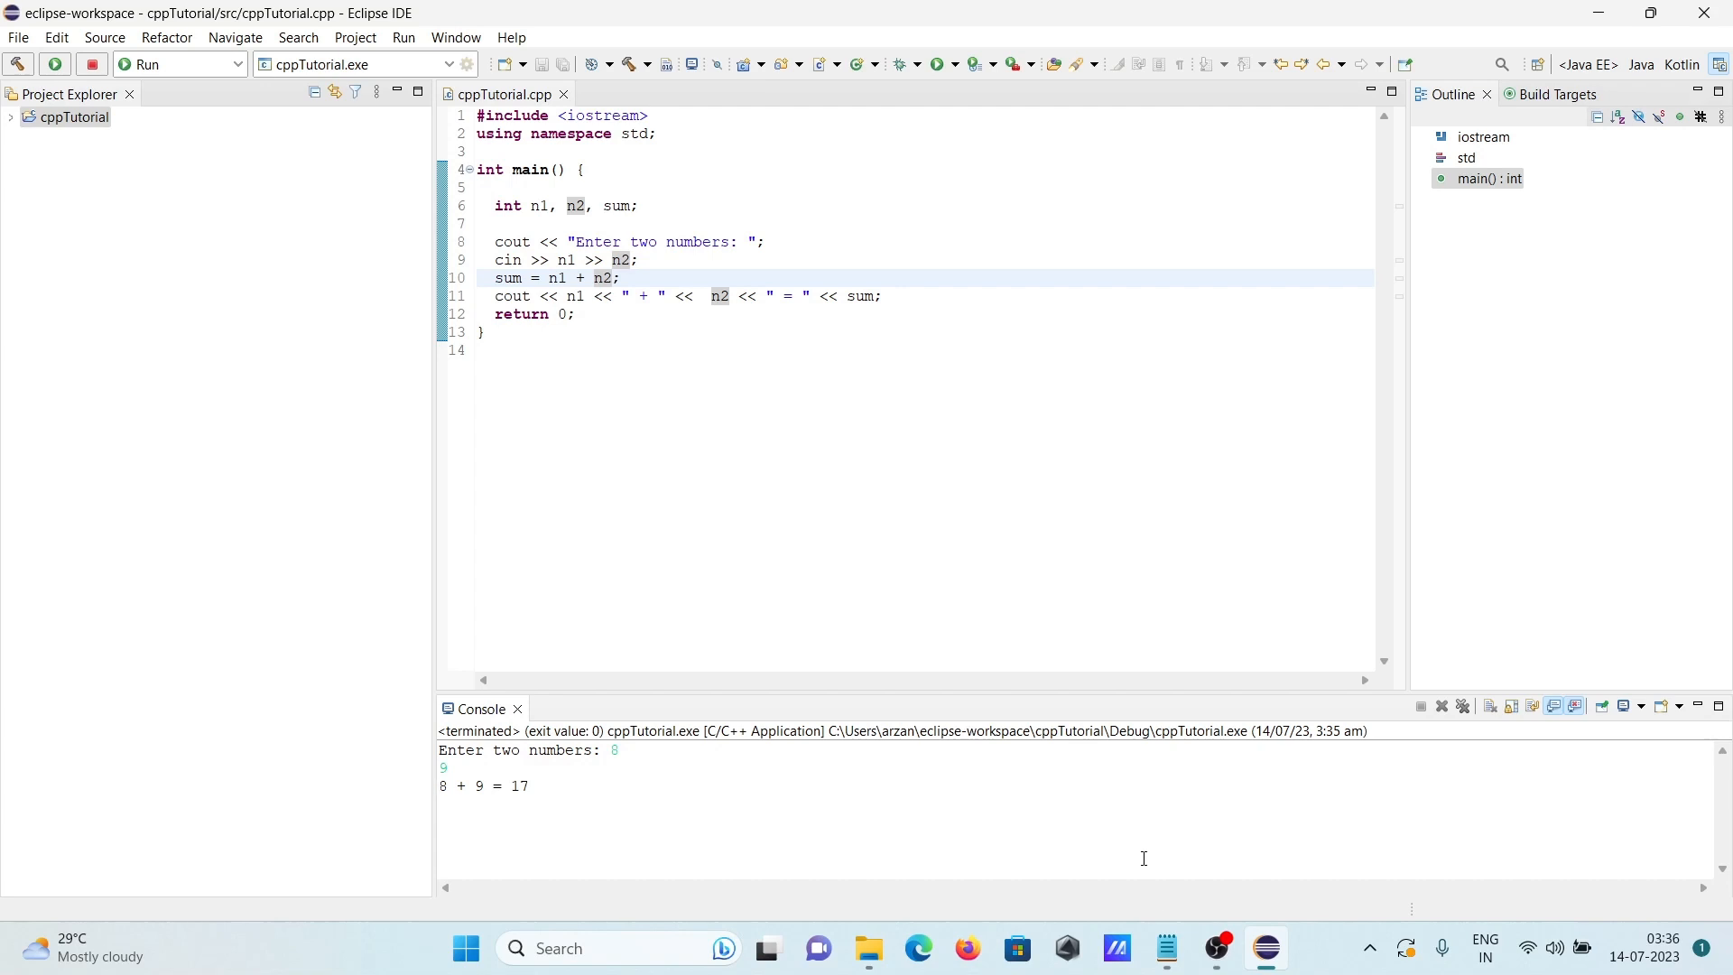